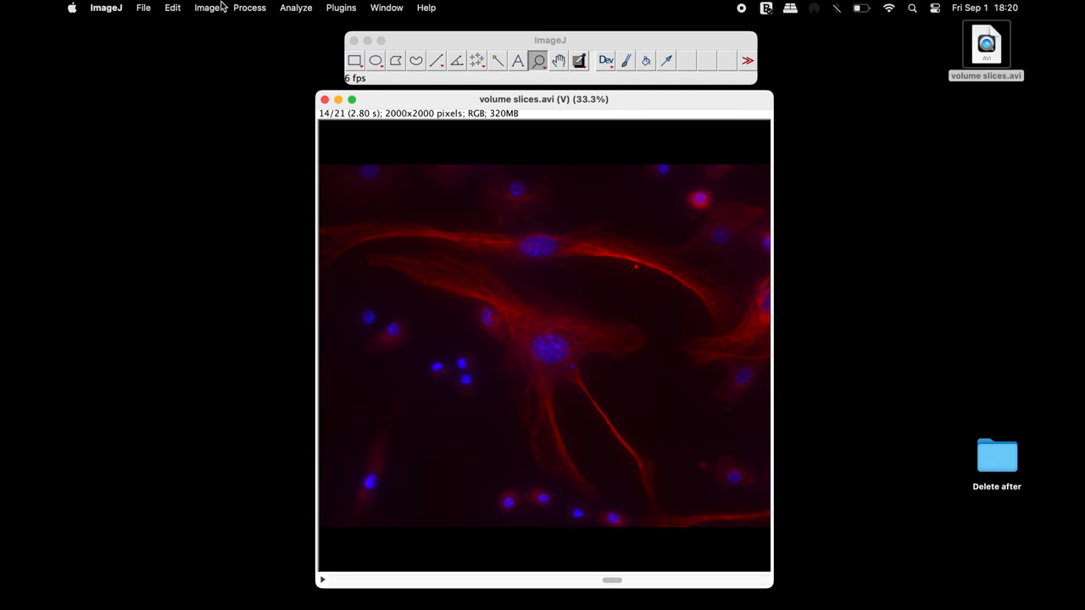
# Step: Make a 16-slice substack of slices 6-21 from the volume slices video
pyautogui.click(206, 8)
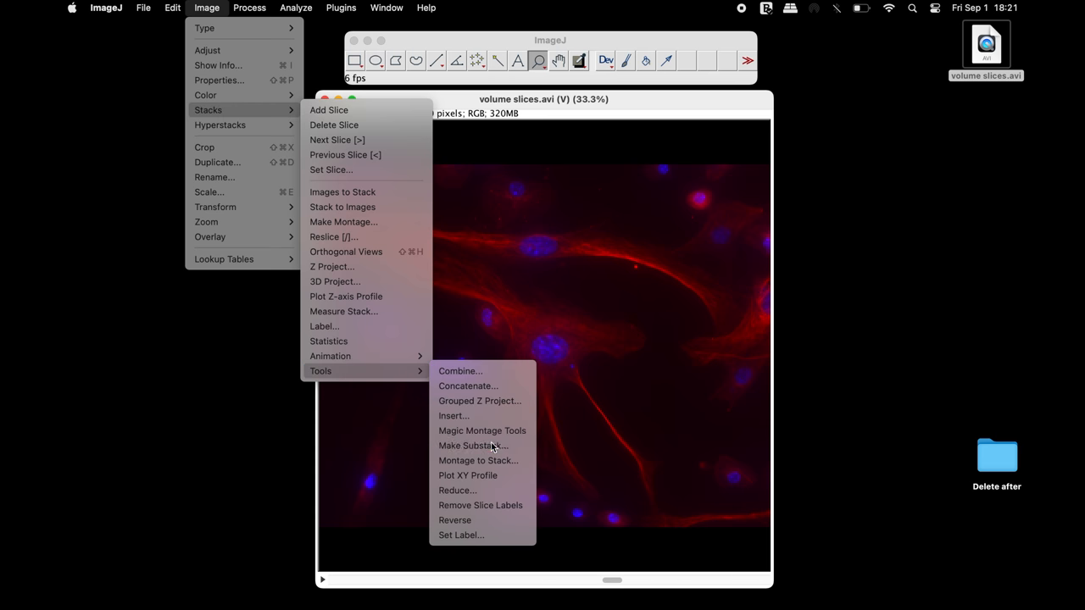
pyautogui.click(472, 445)
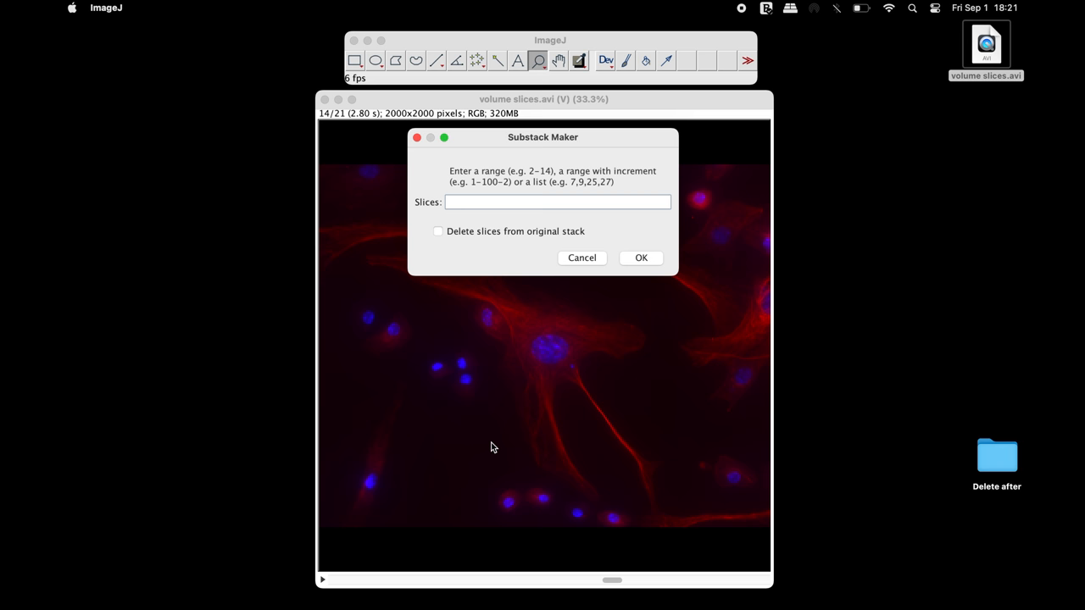
pyautogui.write('6-')
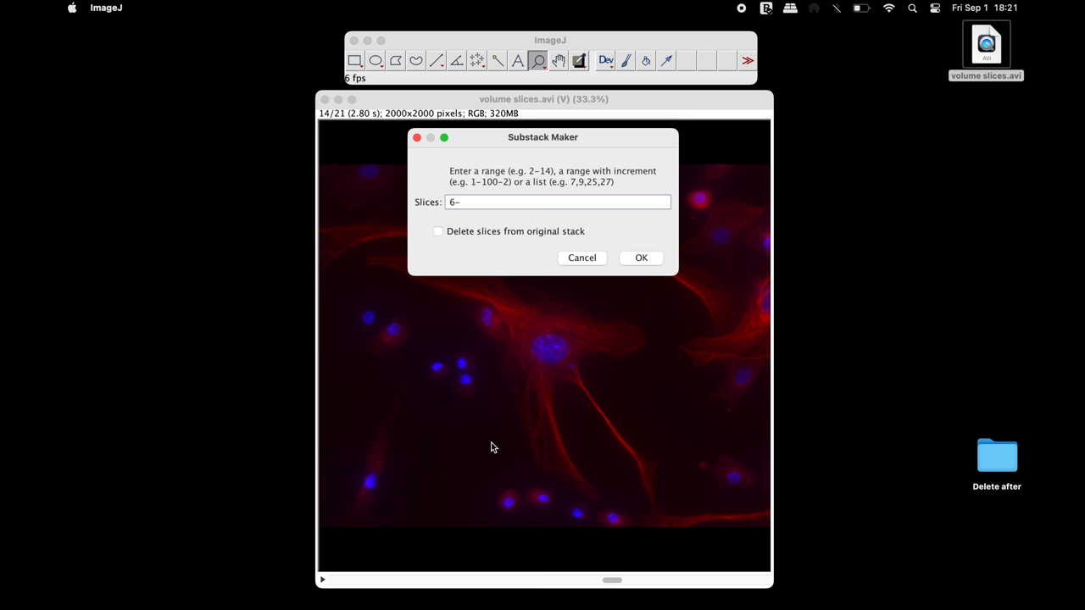
pyautogui.write('21')
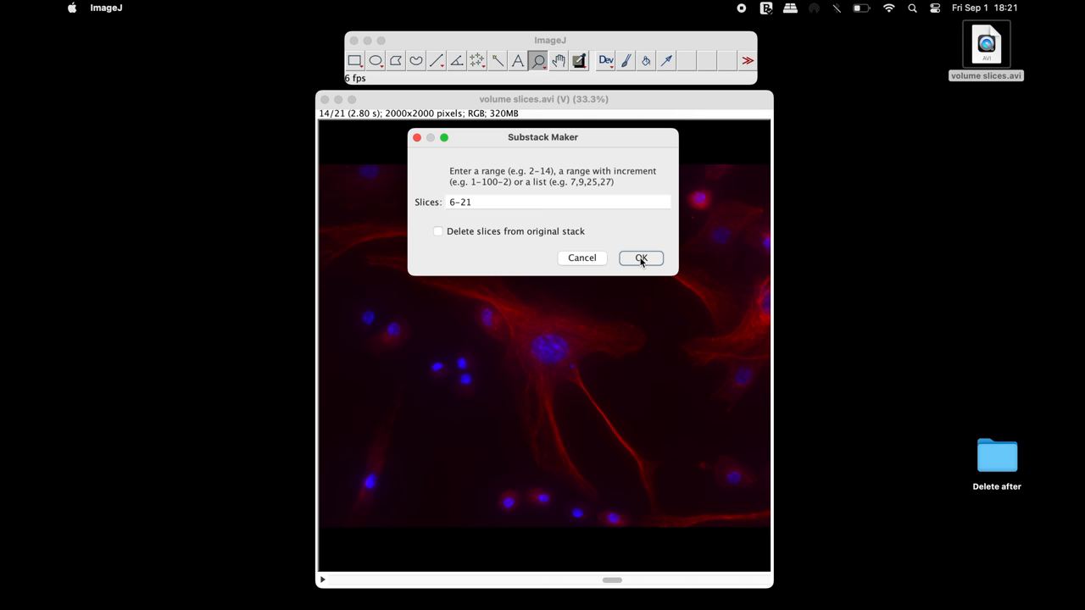
pyautogui.click(640, 257)
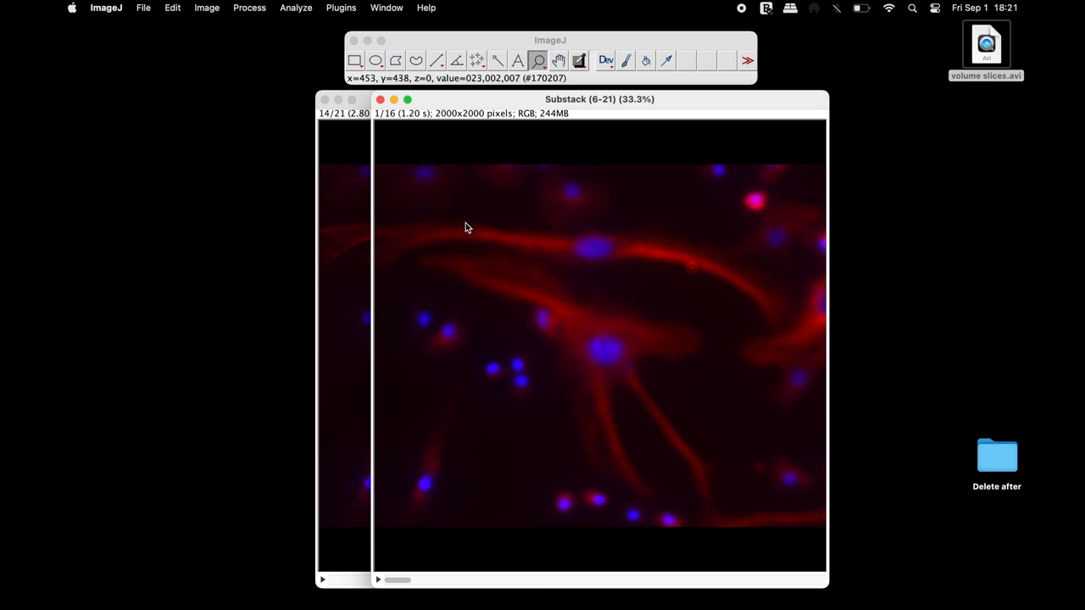
pyautogui.moveTo(390, 122)
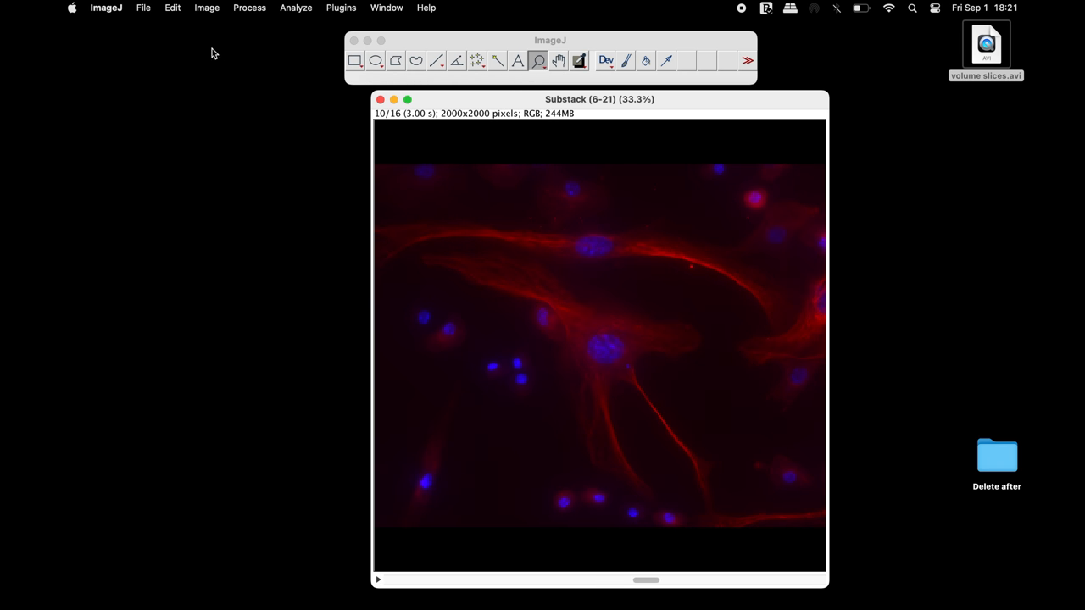
# Step: Run Split Channels on the substack to get red and blue 8-bit stacks of 16 slices
pyautogui.click(206, 7)
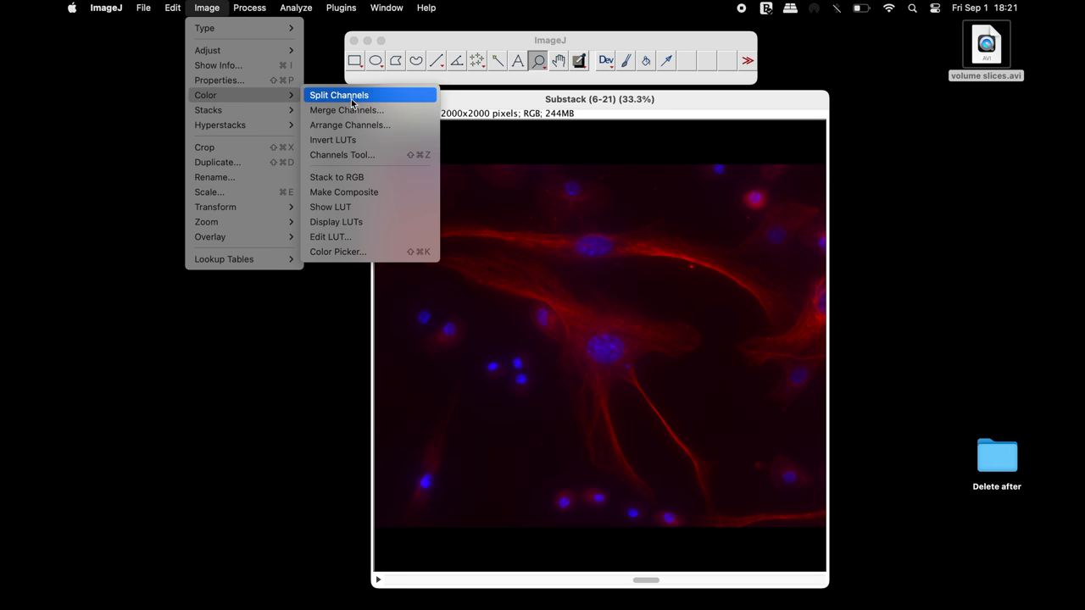
pyautogui.click(338, 95)
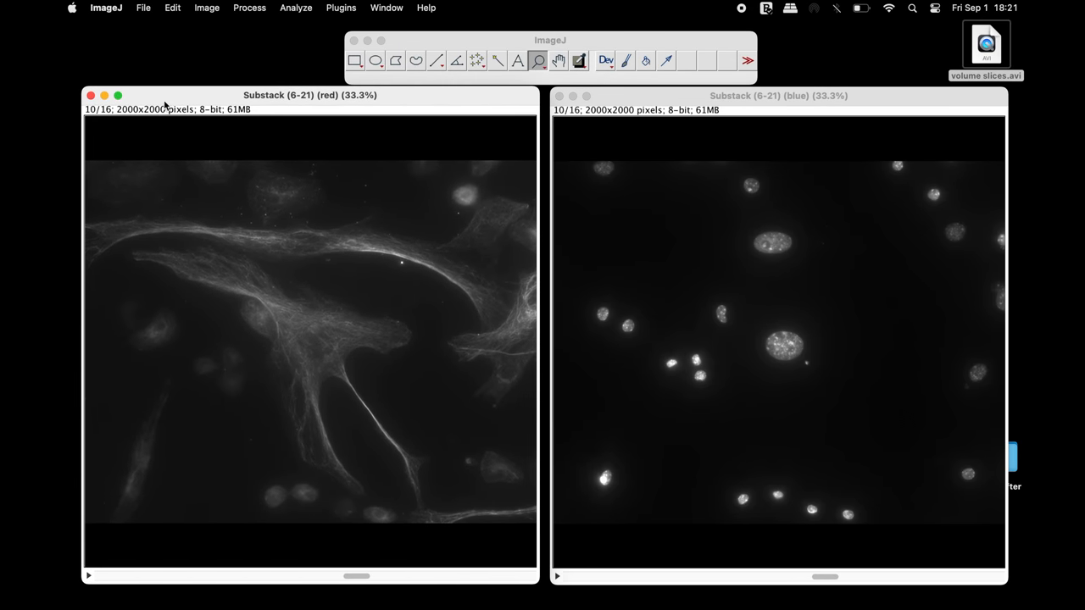
# Step: Enhance contrast on red and blue stacks: 1% saturated, Normalize, all 16 slices
pyautogui.click(249, 7)
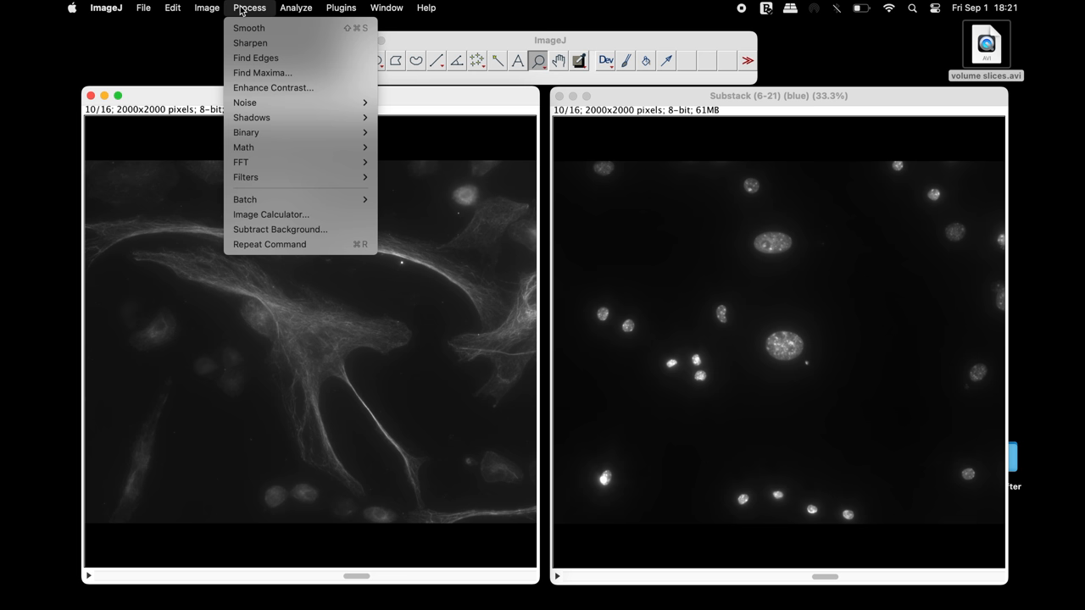
pyautogui.click(273, 87)
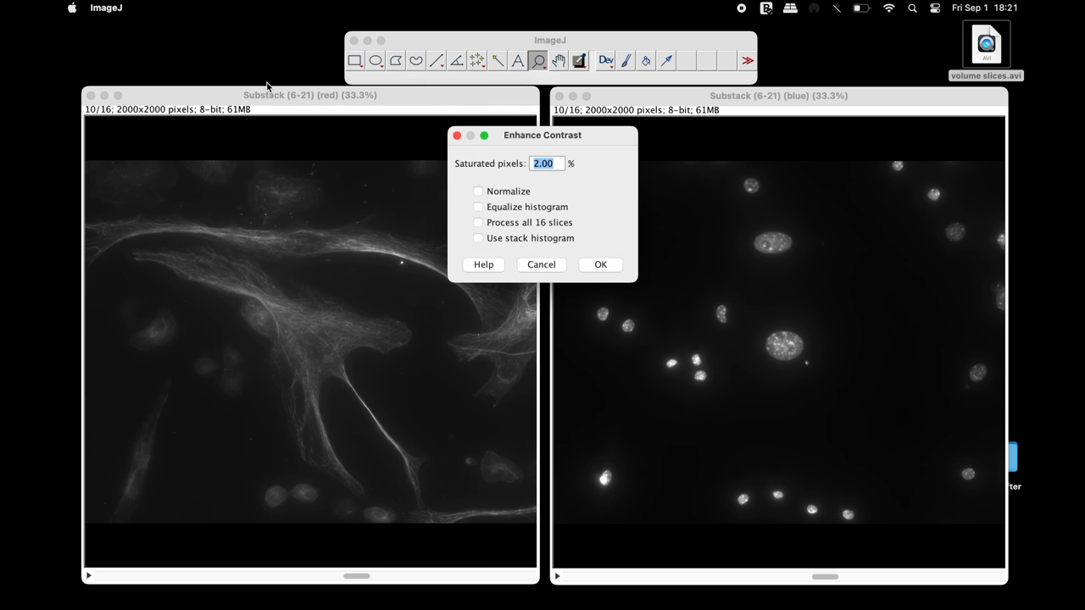
pyautogui.moveTo(497, 183)
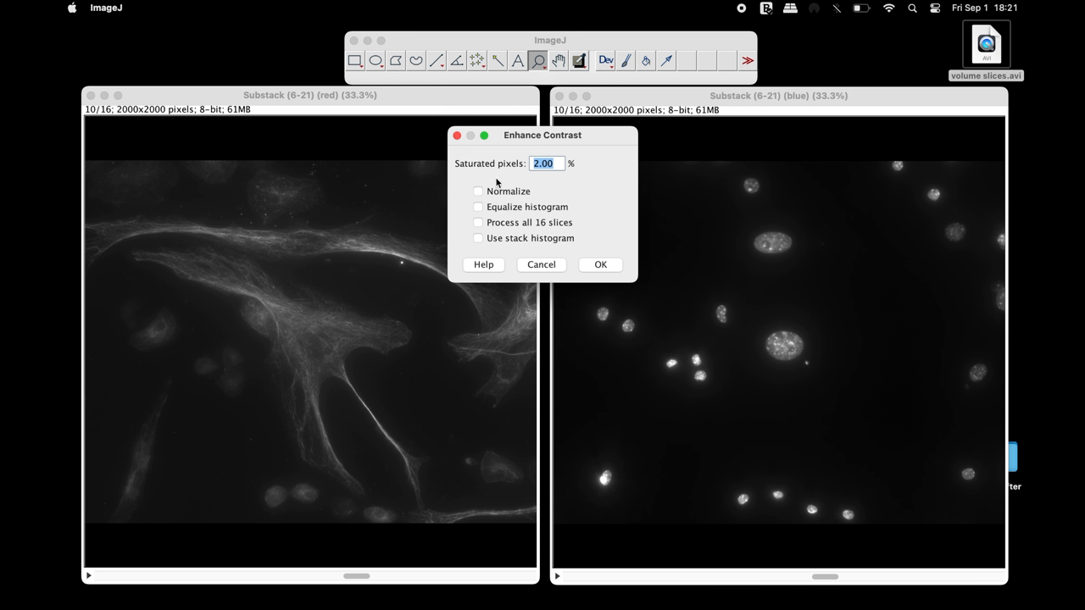
pyautogui.click(478, 190)
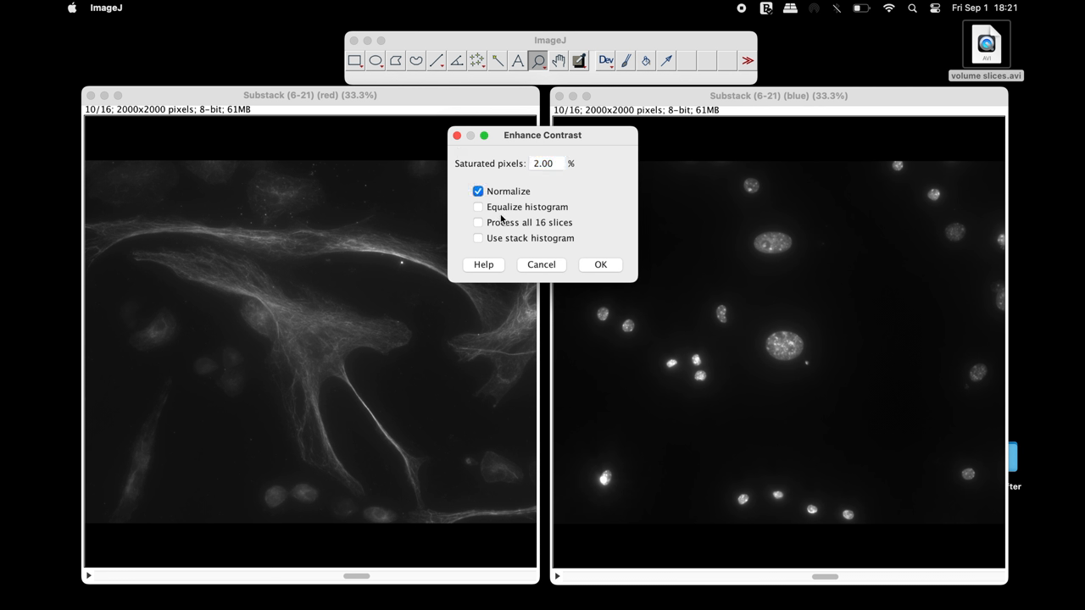
pyautogui.click(478, 222)
pyautogui.write('1')
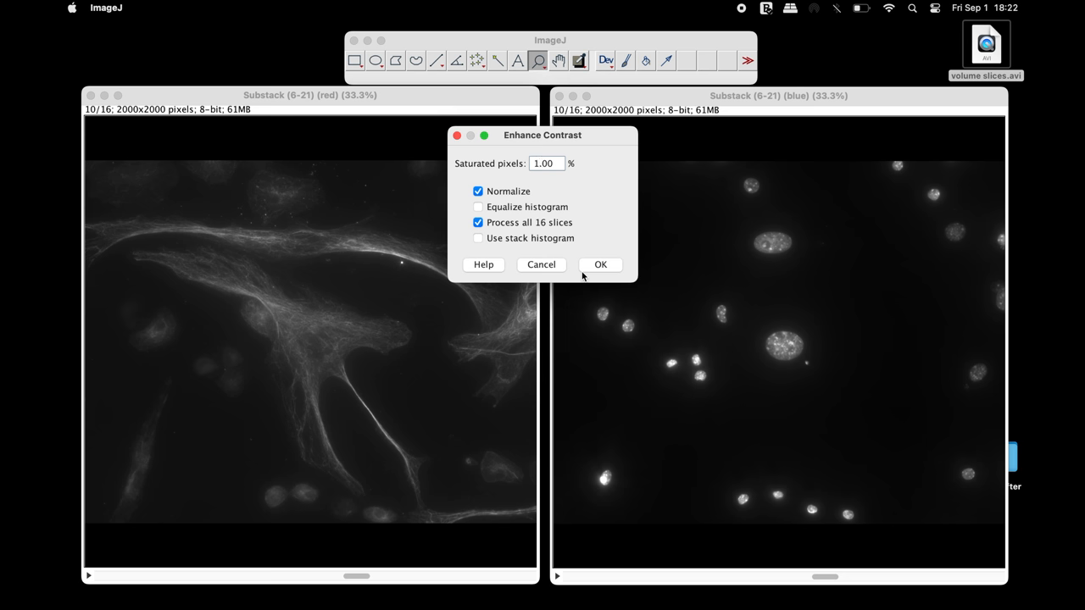
pyautogui.click(250, 8)
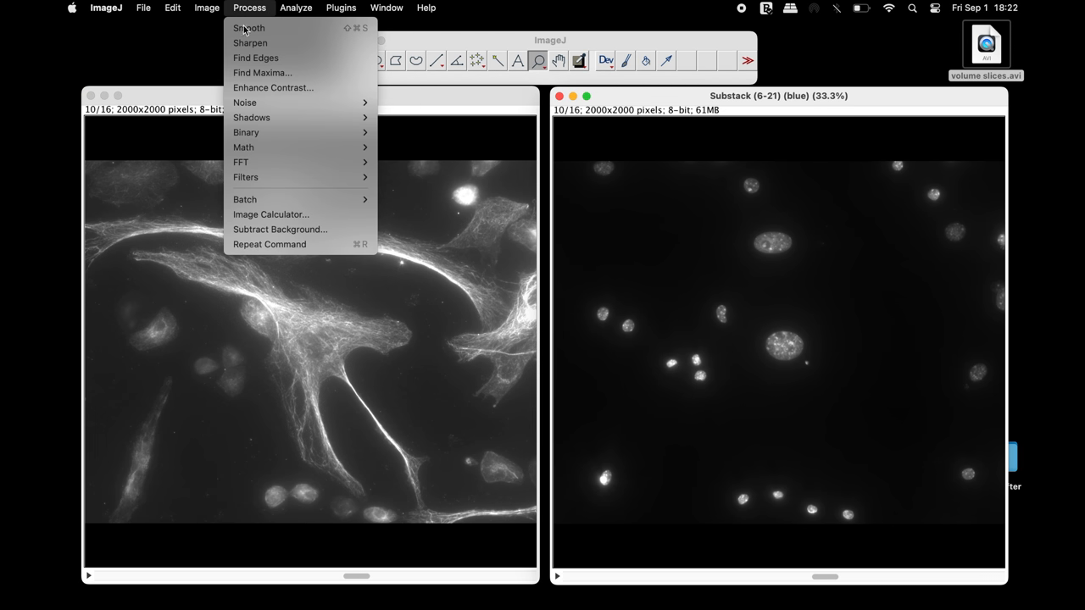
pyautogui.click(273, 88)
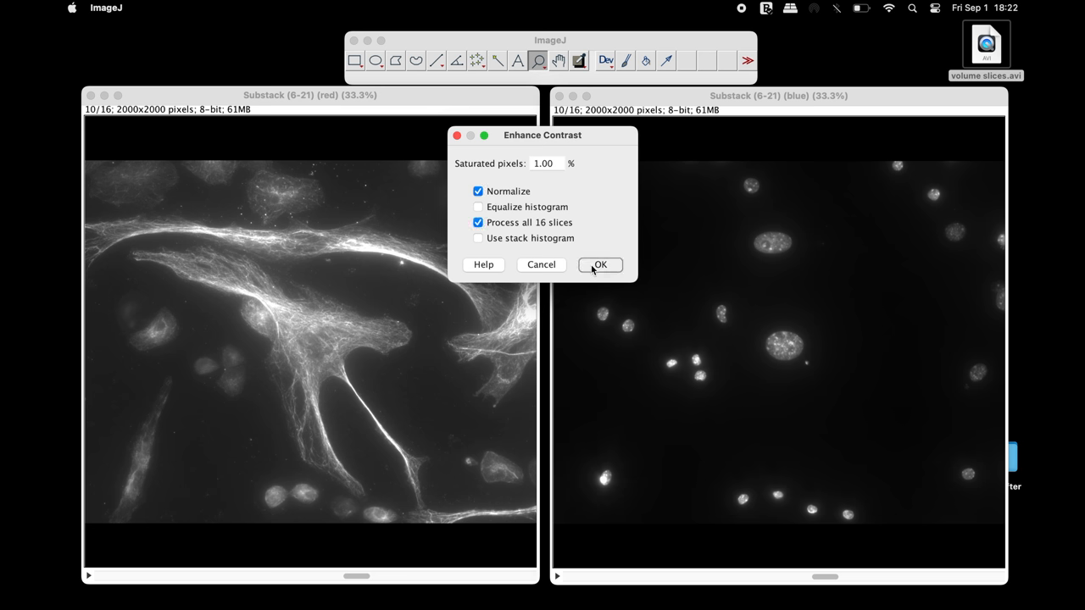
pyautogui.click(599, 264)
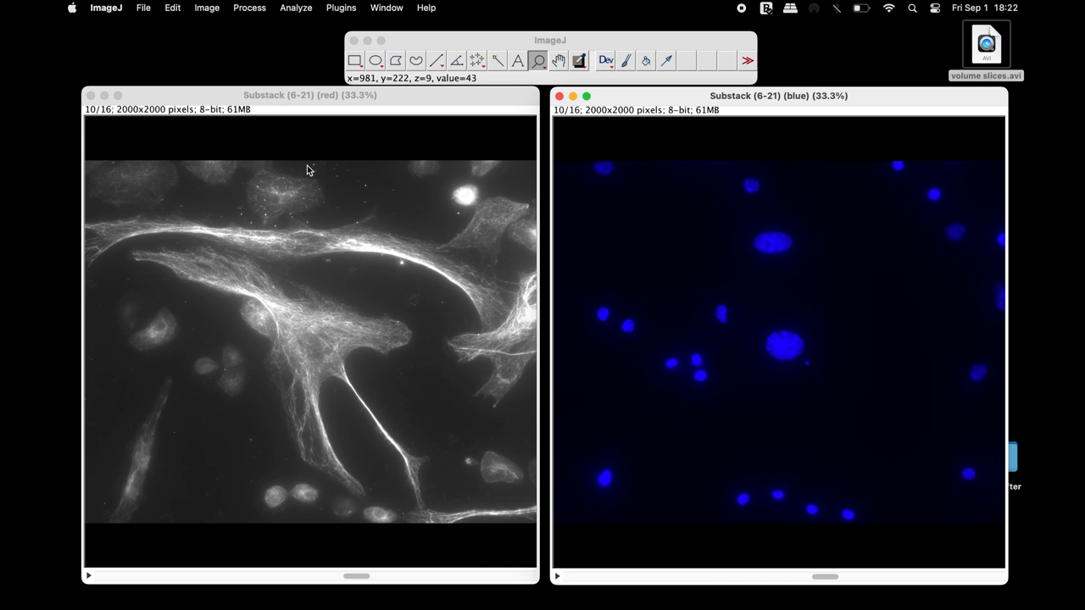
# Step: Apply the Red LUT to actin, merge with blue nuclei, and convert to RGB
pyautogui.click(206, 7)
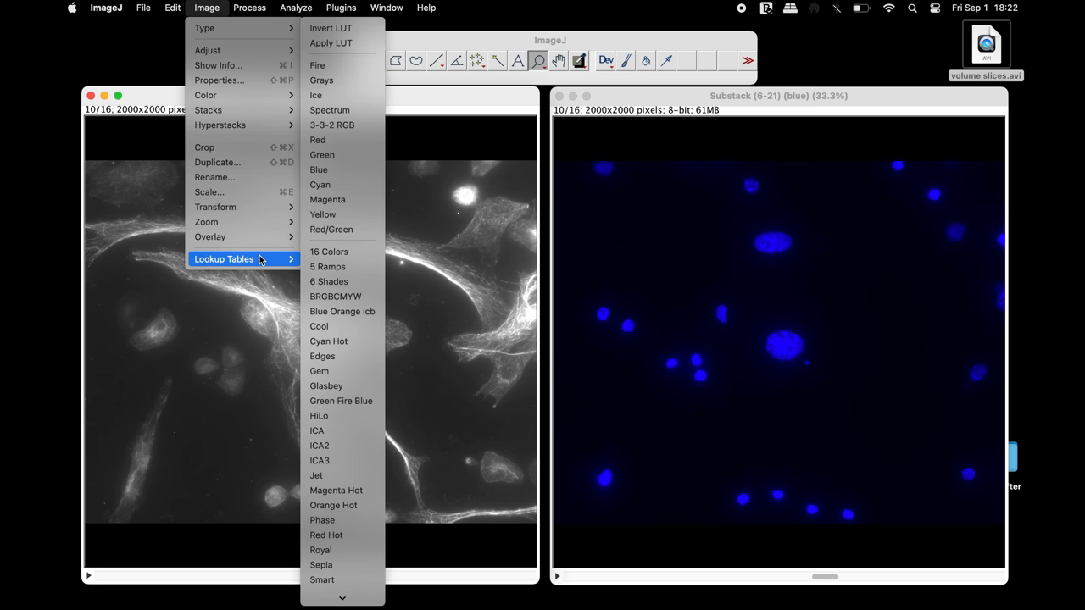
pyautogui.click(318, 139)
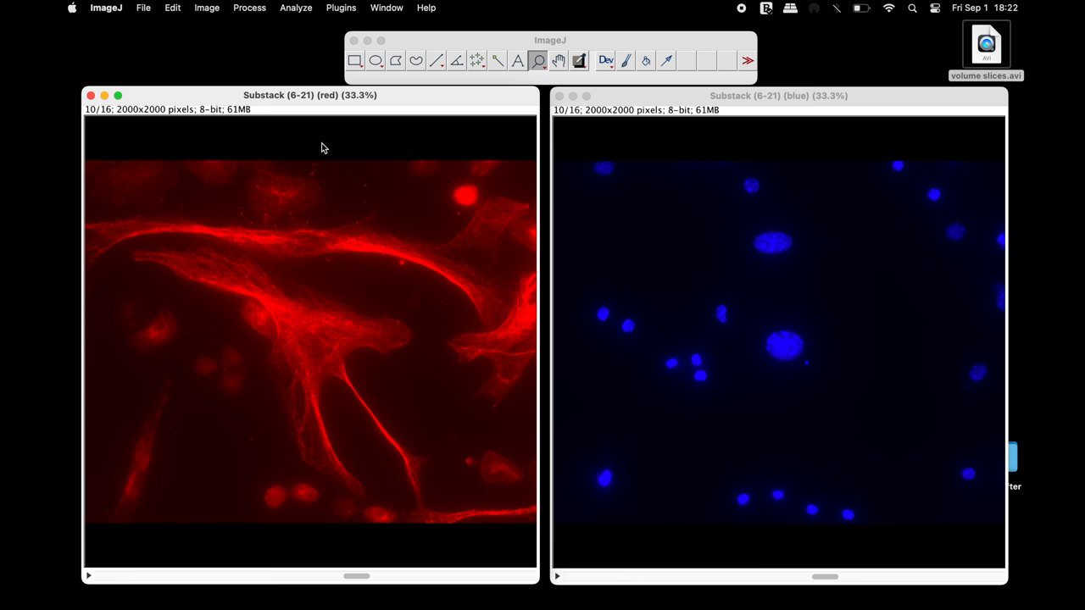
pyautogui.click(206, 8)
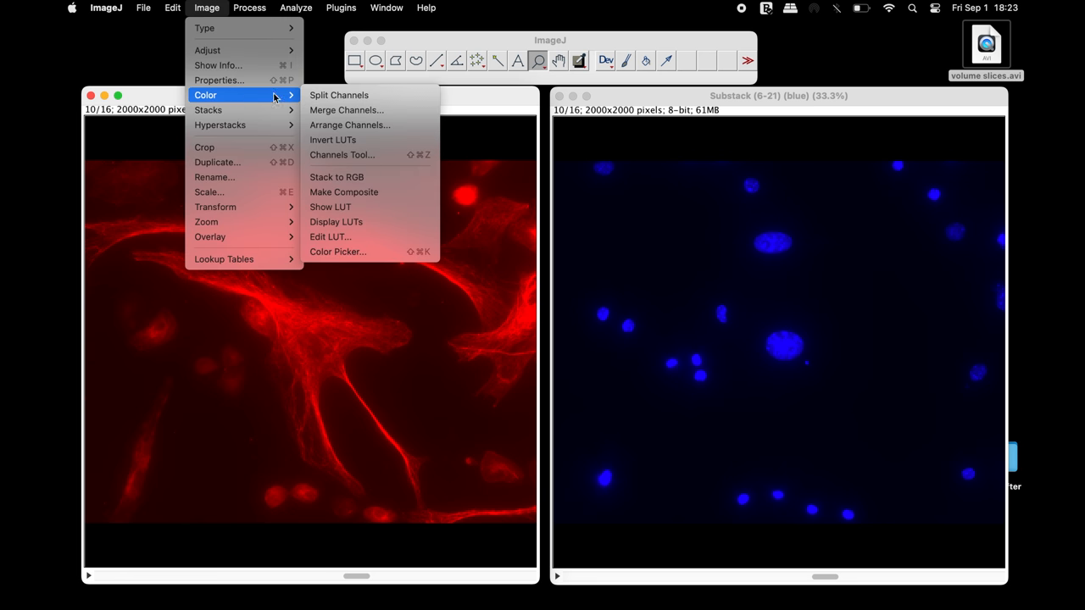
pyautogui.click(338, 95)
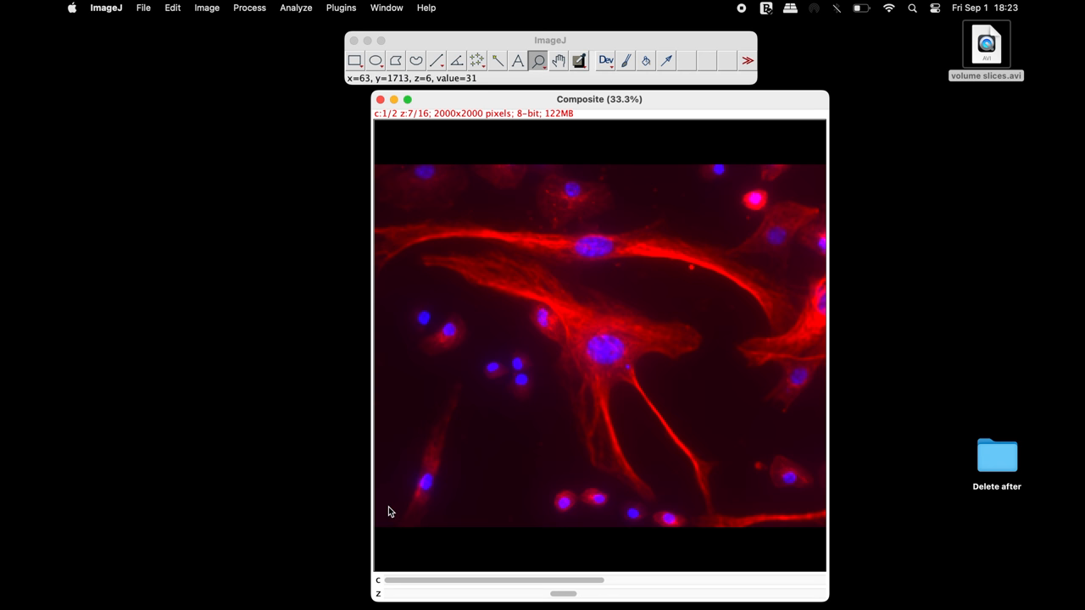
pyautogui.click(206, 7)
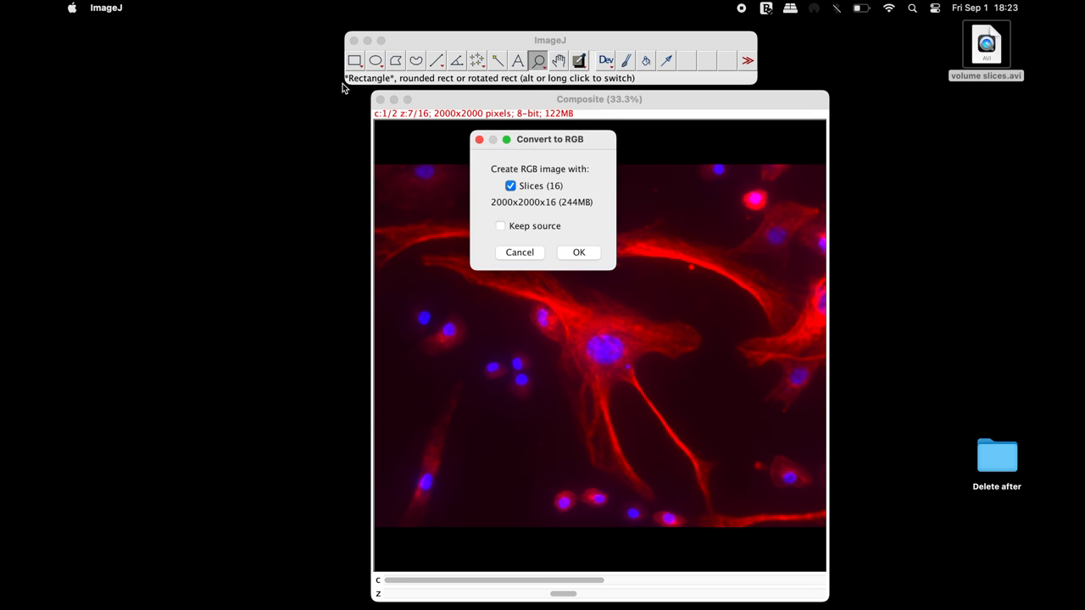
pyautogui.click(579, 252)
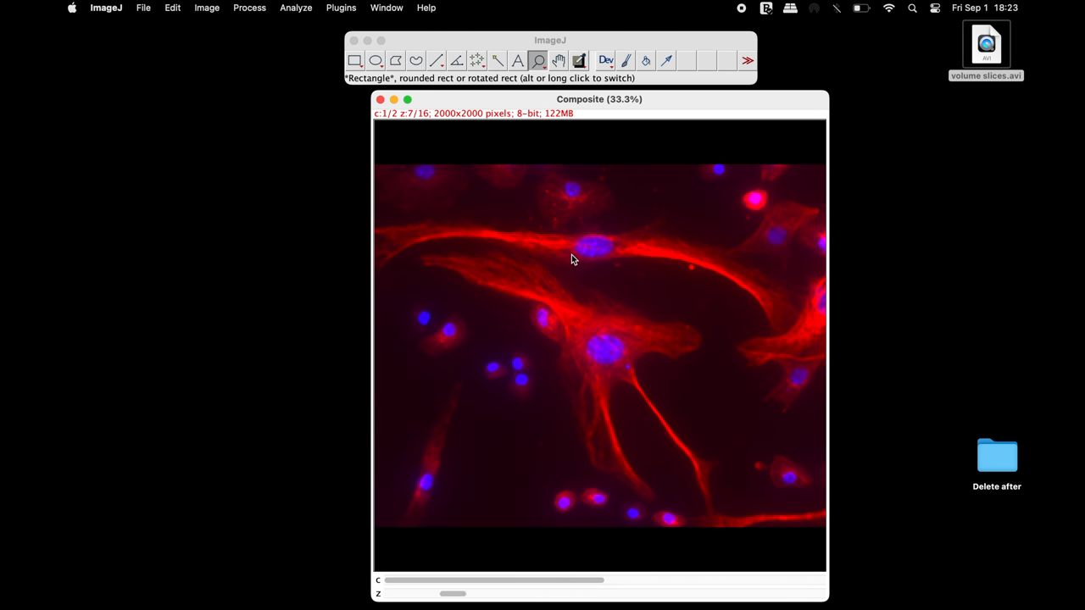
# Step: Enter a voxel depth of 15 in the composite stack's Image Properties
pyautogui.click(206, 7)
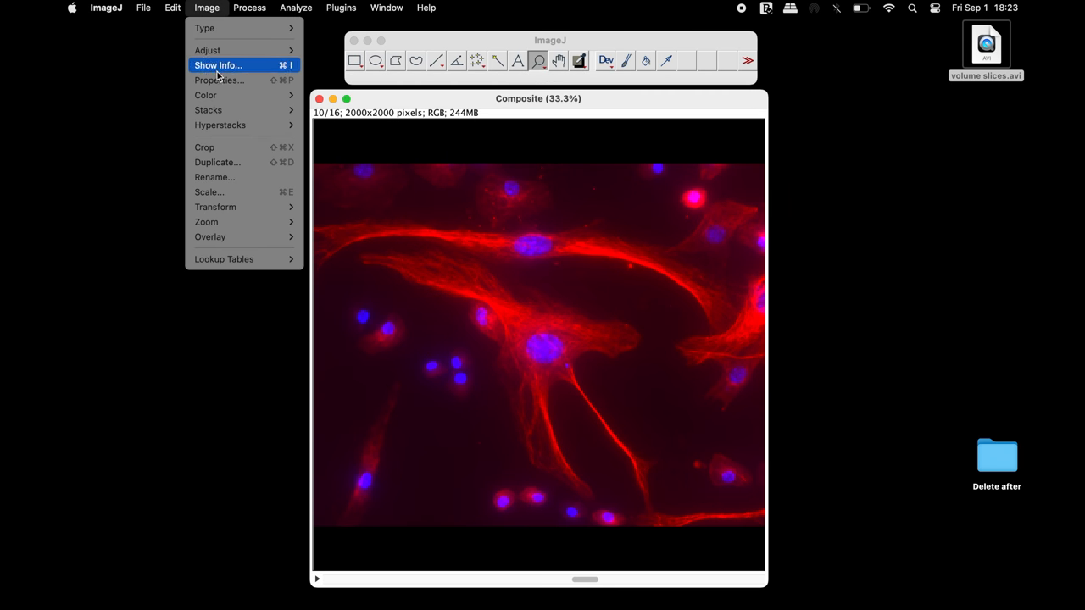
pyautogui.click(218, 79)
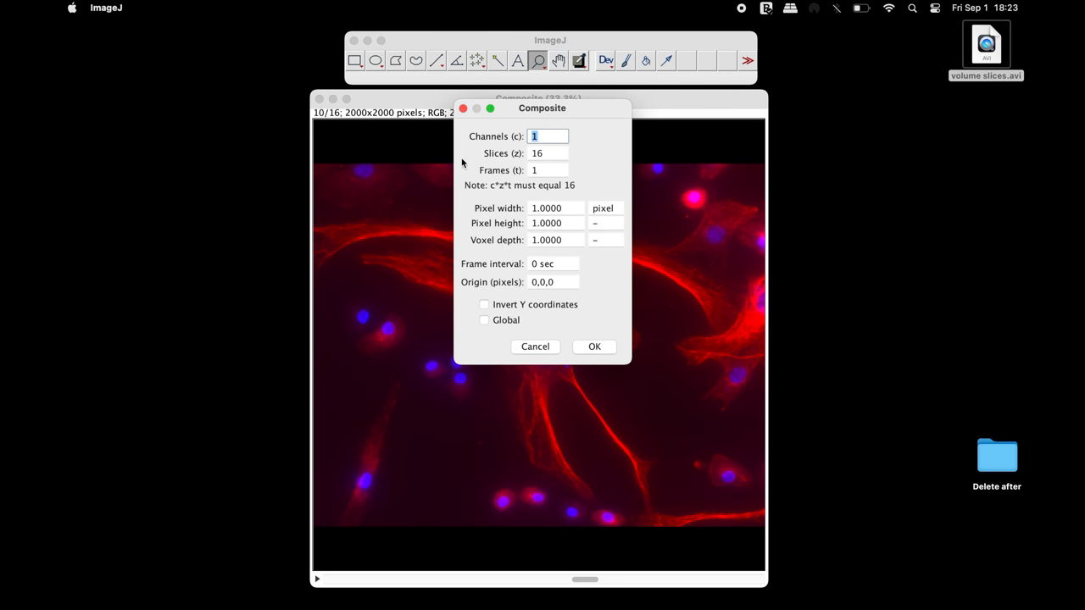
pyautogui.moveTo(553, 222)
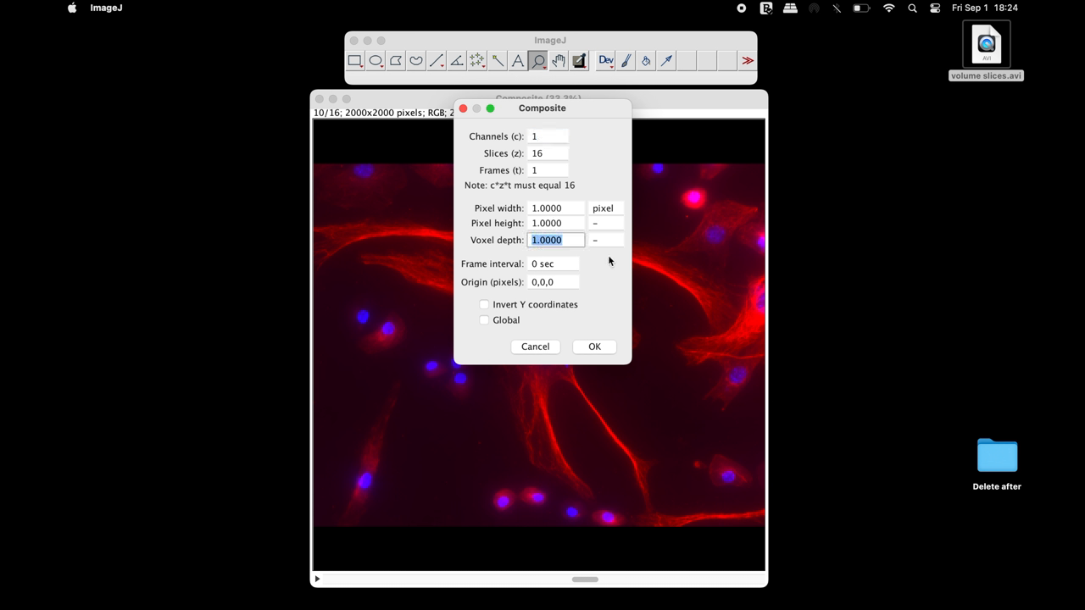
pyautogui.write('15.0000')
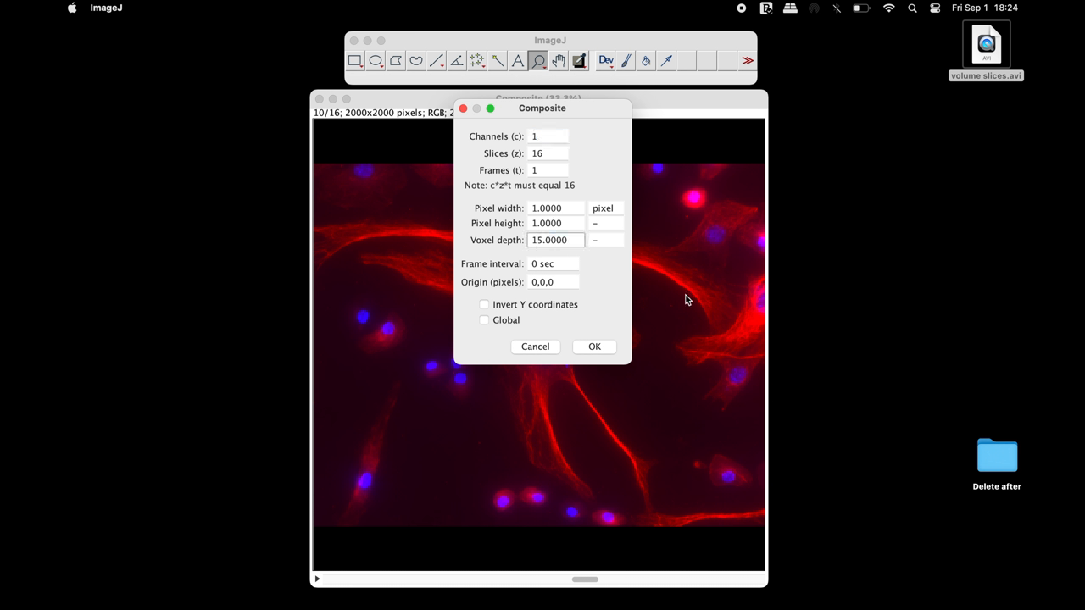
pyautogui.click(594, 346)
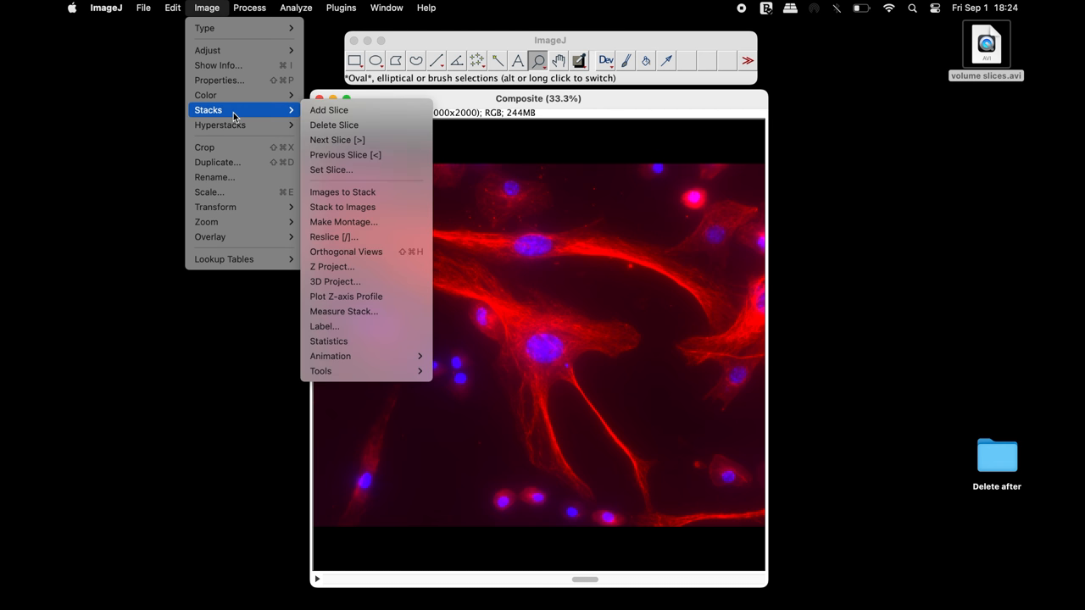
pyautogui.click(336, 140)
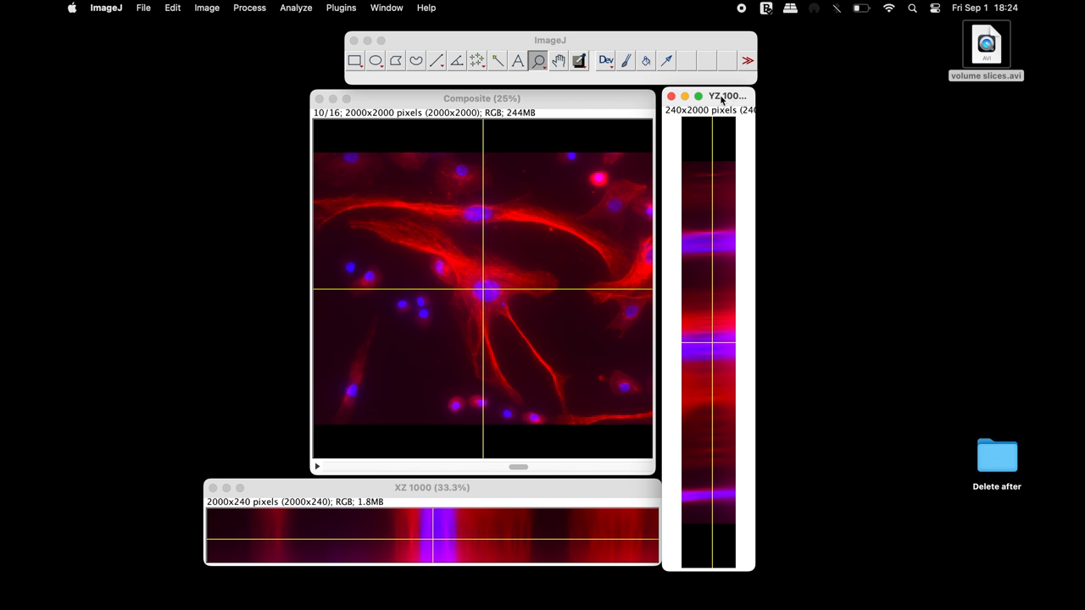
pyautogui.moveTo(289, 494)
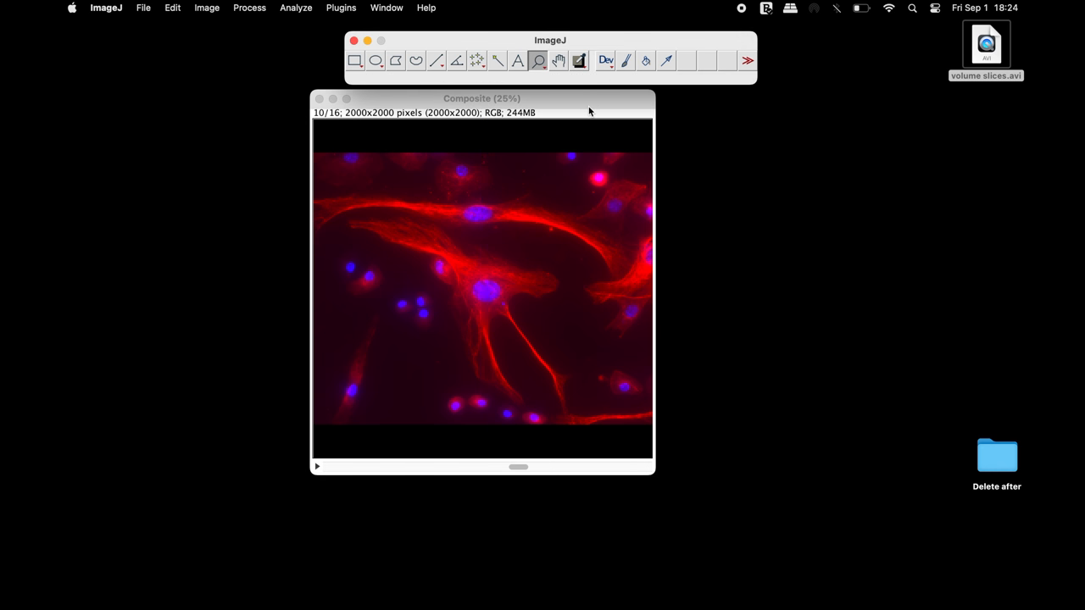
# Step: Browse the Plugins menu down to the 3D visualisation submenu
pyautogui.click(340, 7)
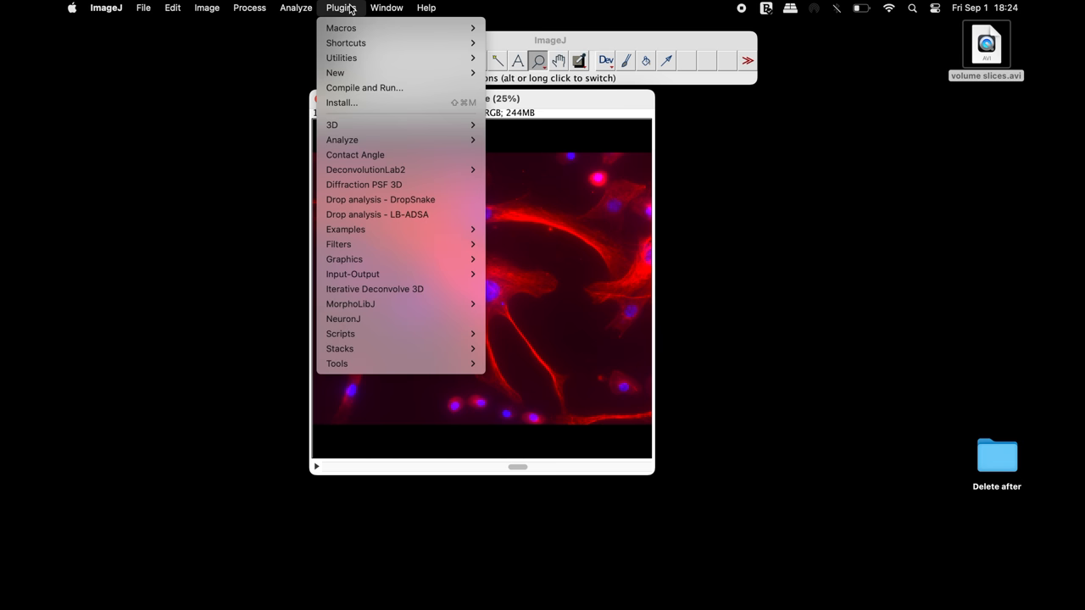
pyautogui.moveTo(331, 125)
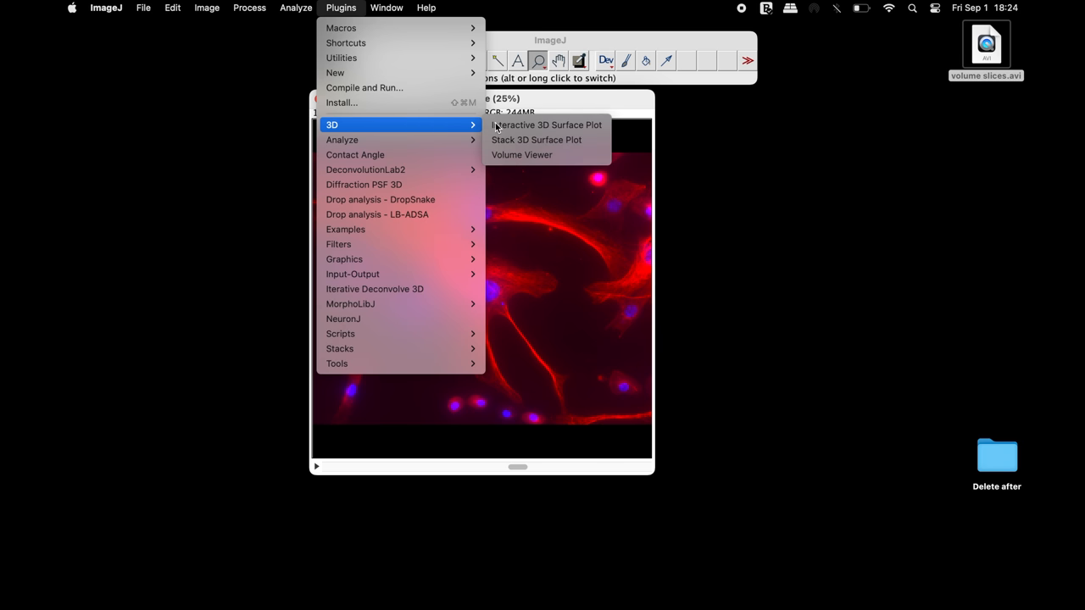
pyautogui.moveTo(547, 154)
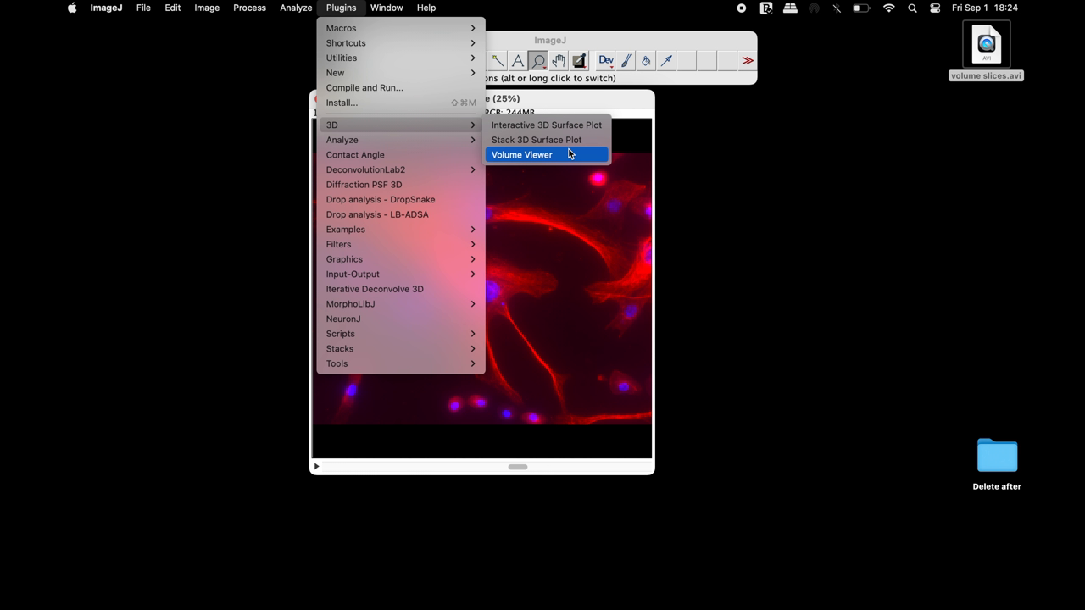
pyautogui.click(521, 155)
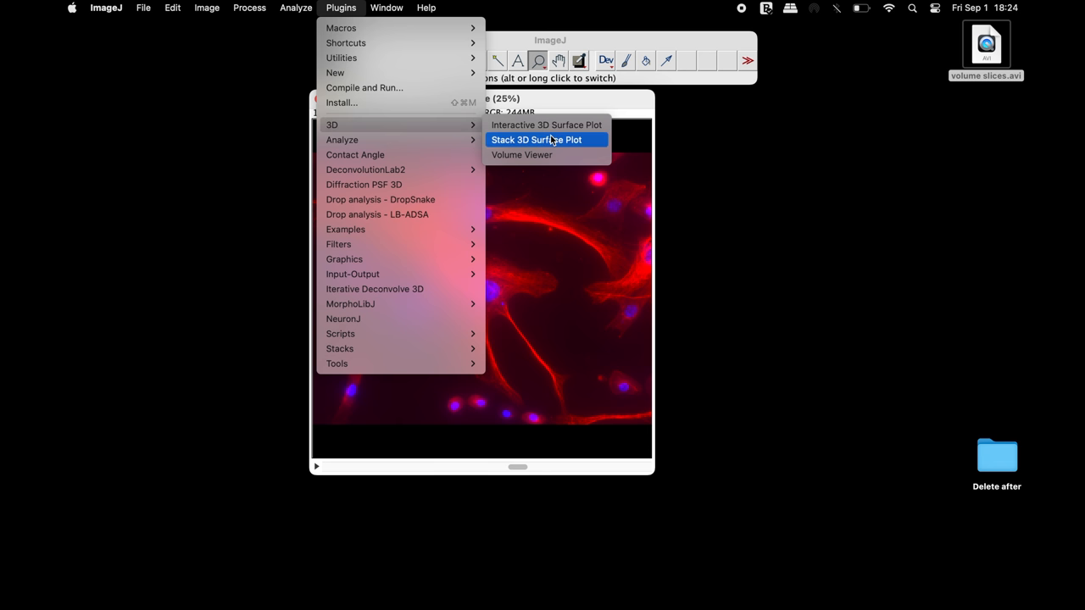
pyautogui.moveTo(521, 154)
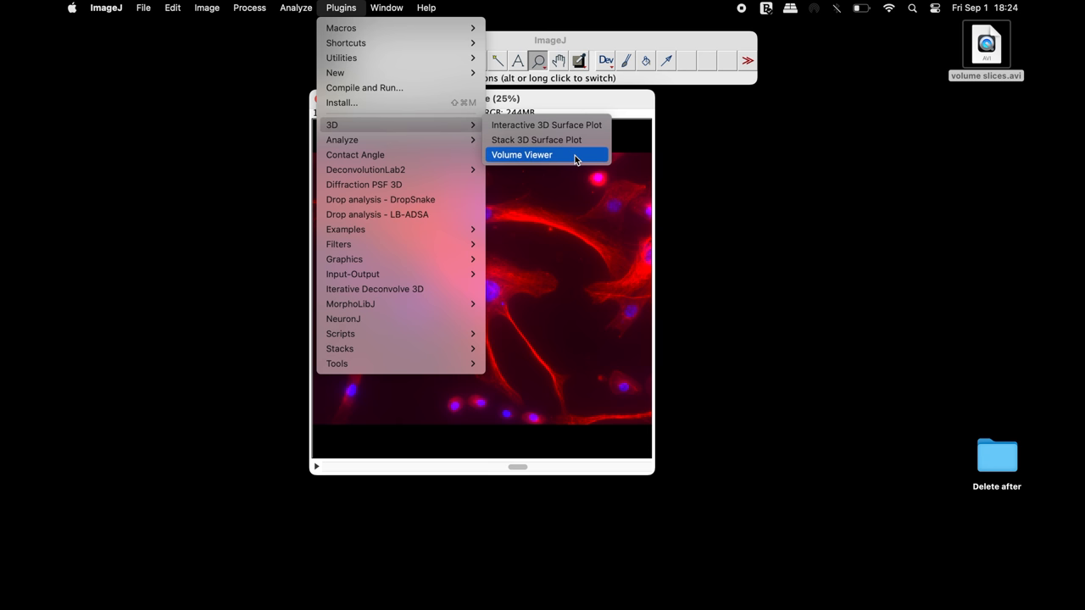
# Step: Launch Volume Viewer on the RGB stack and rotate it to a near top-down view
pyautogui.click(522, 154)
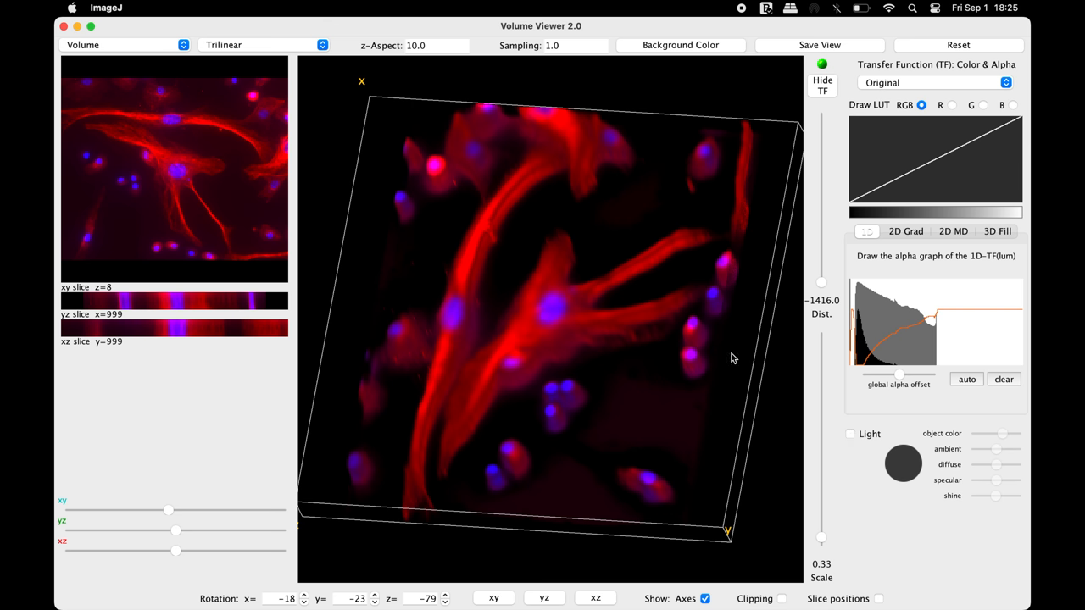
pyautogui.moveTo(401, 318)
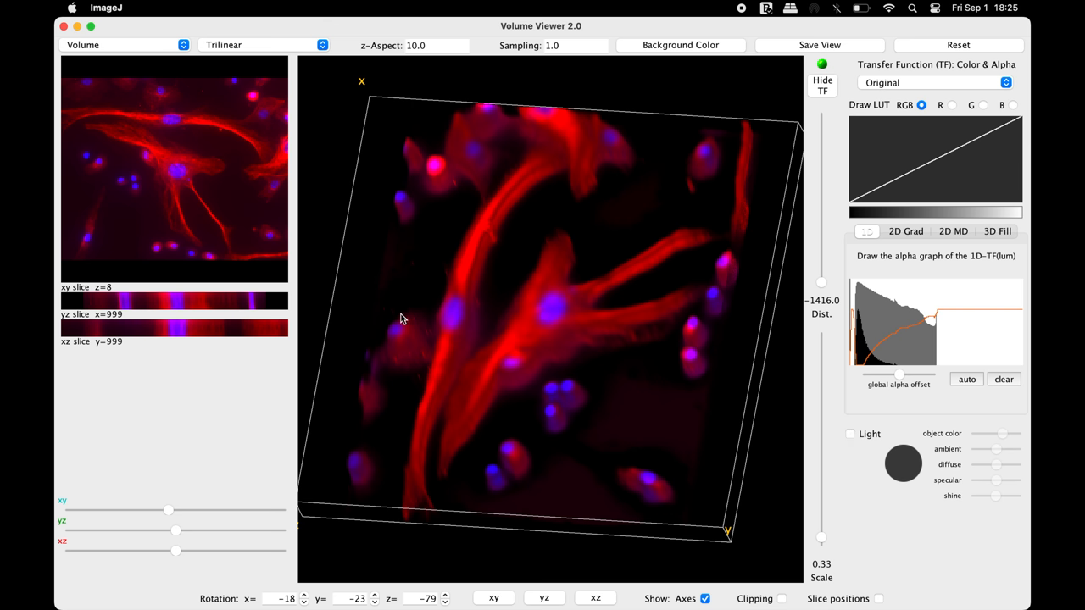
pyautogui.moveTo(401, 319); pyautogui.dragTo(422, 357)
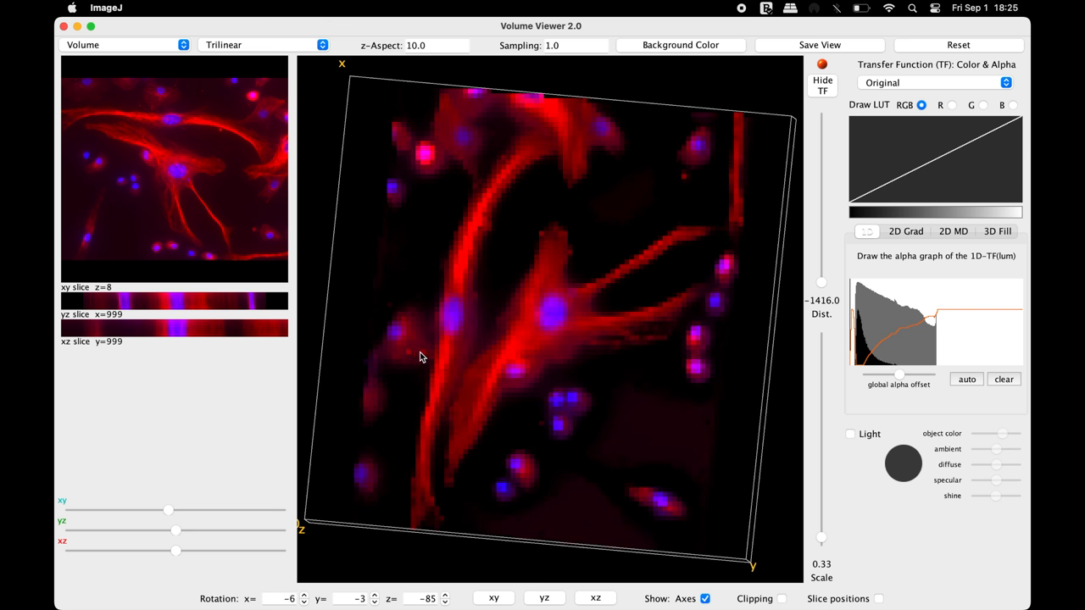
pyautogui.moveTo(424, 356); pyautogui.dragTo(439, 376)
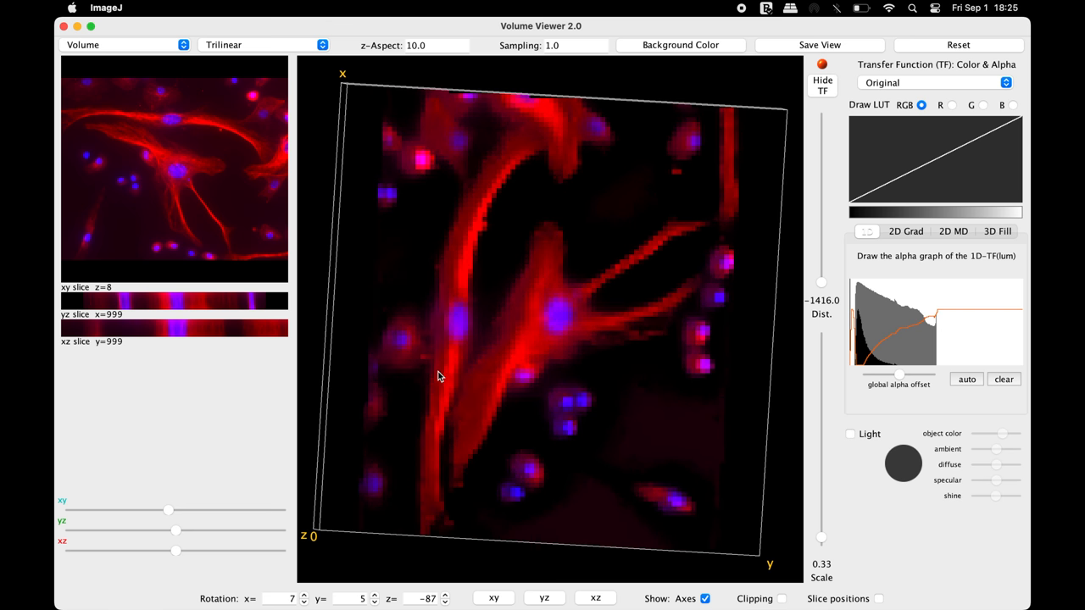
pyautogui.moveTo(439, 376); pyautogui.dragTo(409, 382)
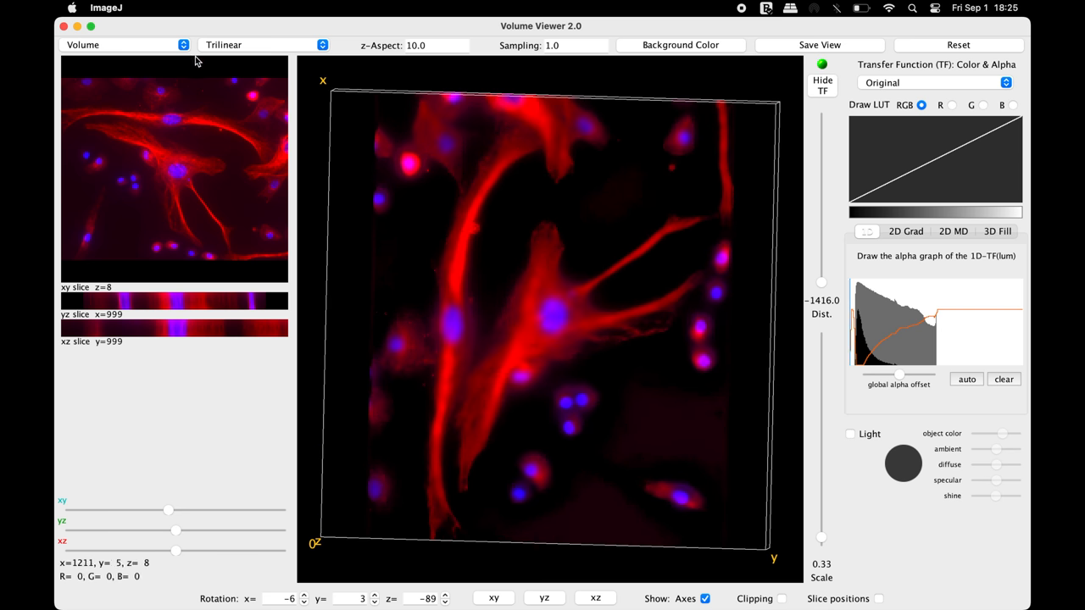
# Step: Keep Volume rendering mode and bring up the interpolation list with trilinear kept
pyautogui.click(123, 44)
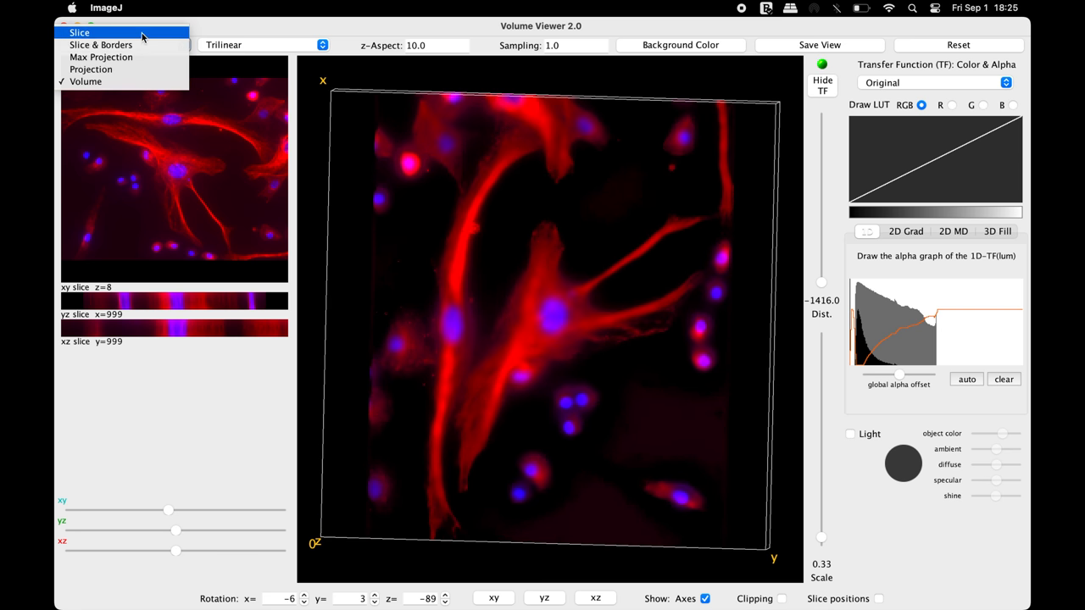
pyautogui.moveTo(101, 57)
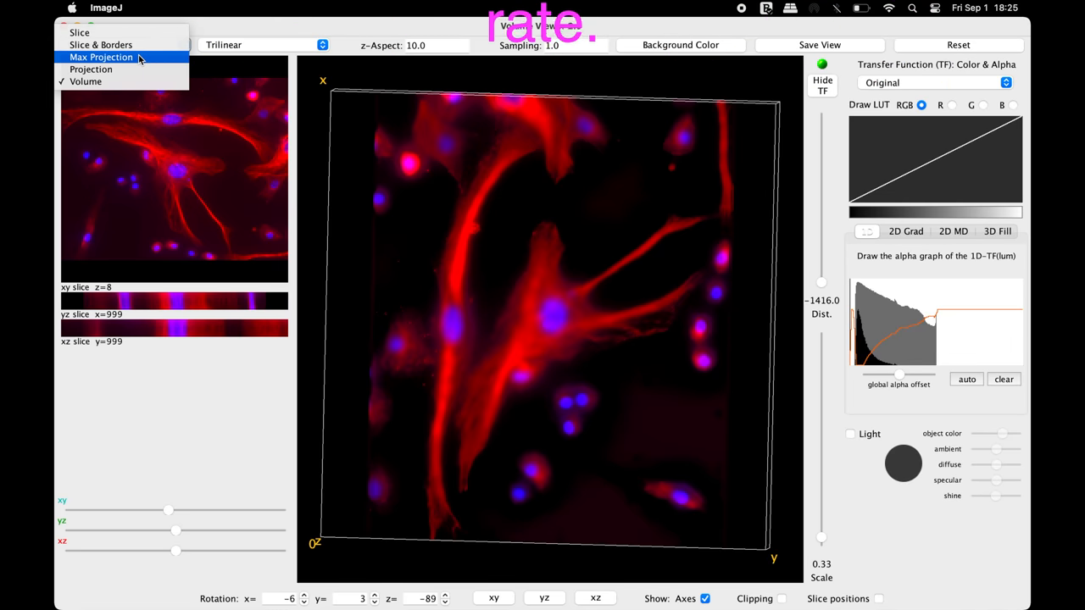
pyautogui.click(101, 81)
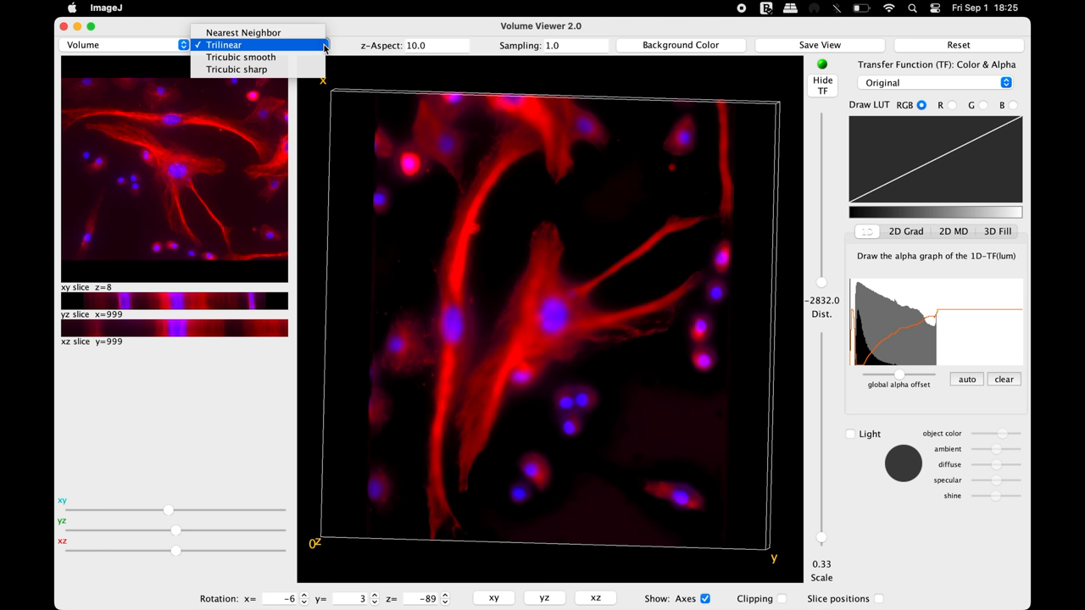
pyautogui.moveTo(242, 57)
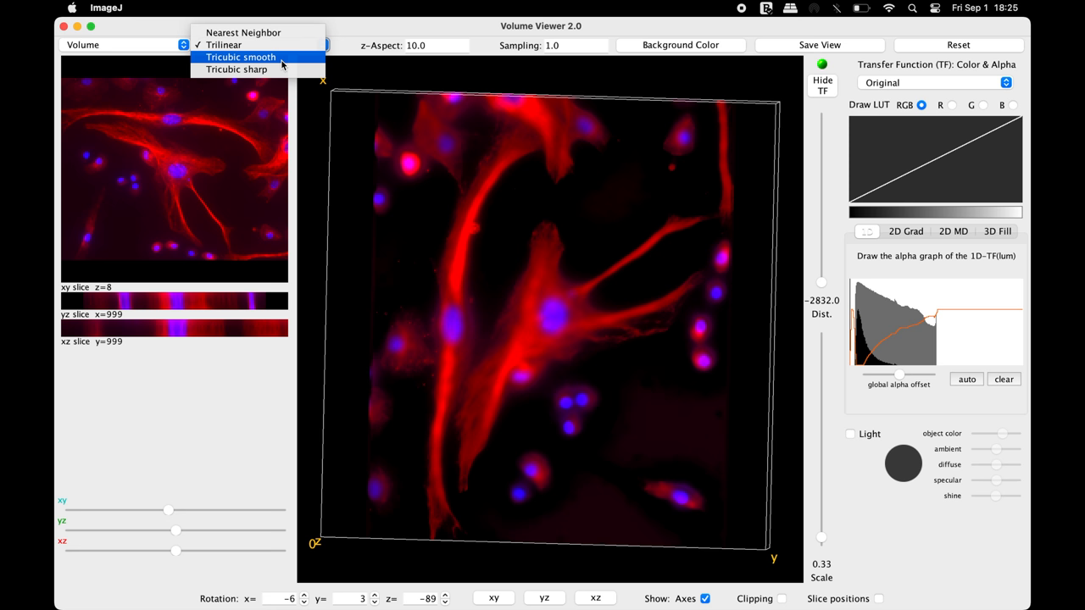
pyautogui.click(241, 56)
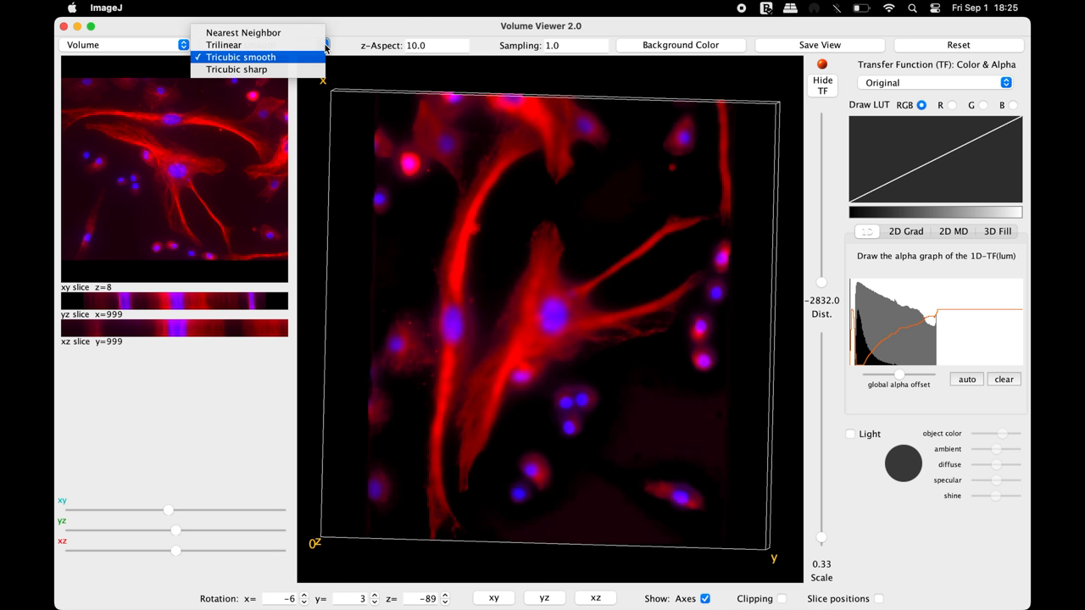
pyautogui.moveTo(224, 44)
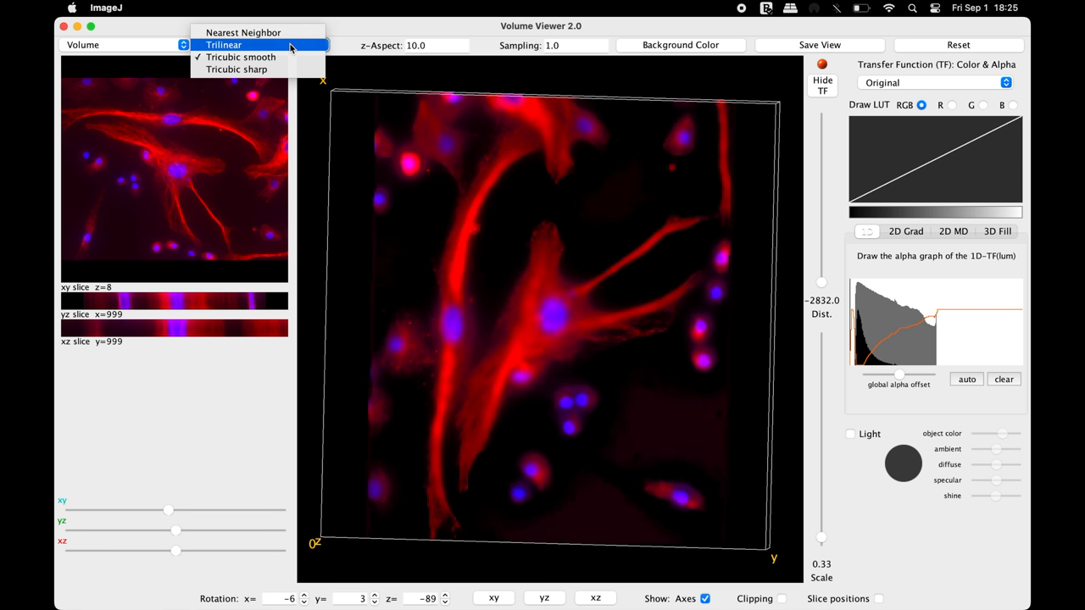
pyautogui.click(223, 44)
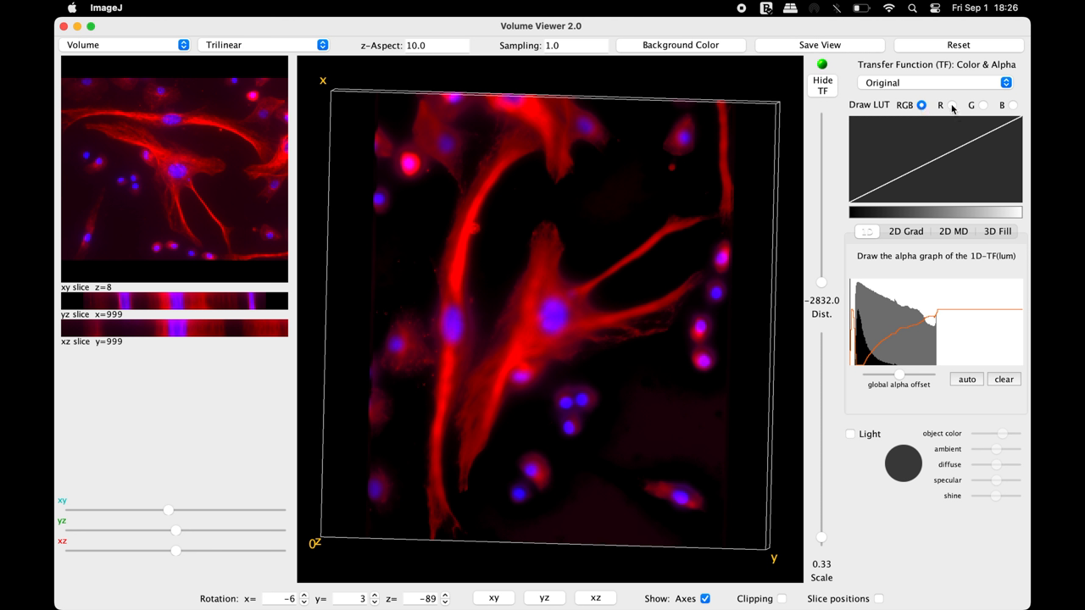
# Step: Redraw the red and blue LUT curves above green, then return editing to RGB
pyautogui.click(951, 105)
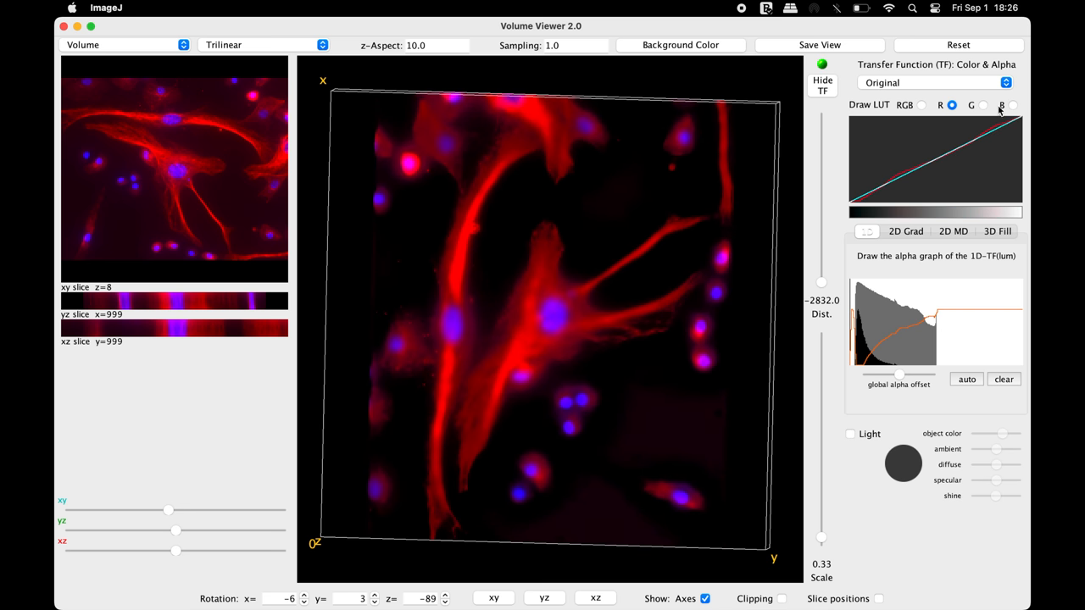
pyautogui.click(1012, 104)
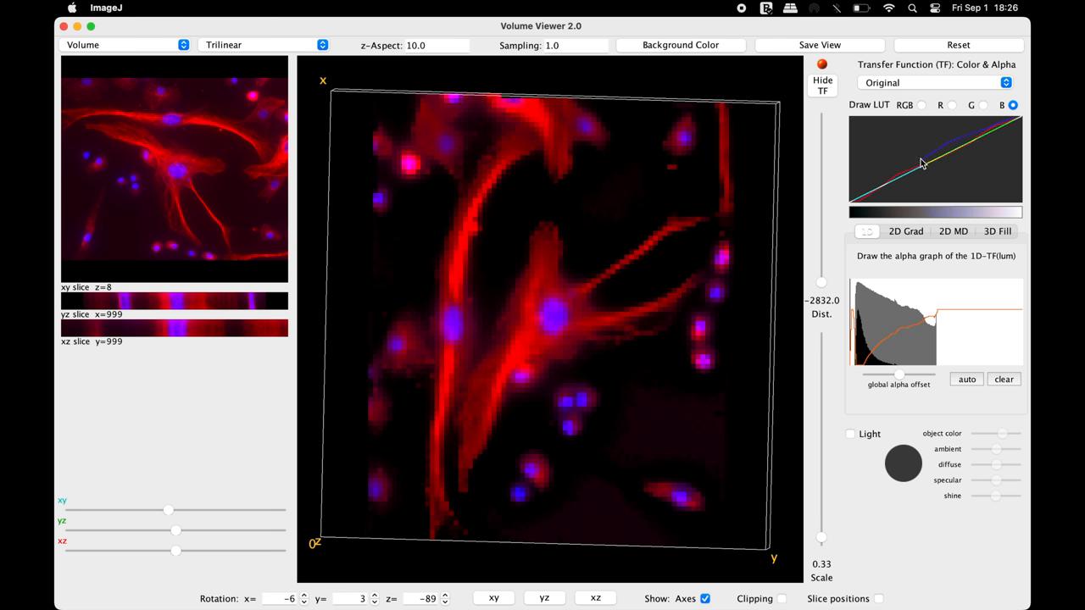
pyautogui.moveTo(923, 164); pyautogui.dragTo(864, 196)
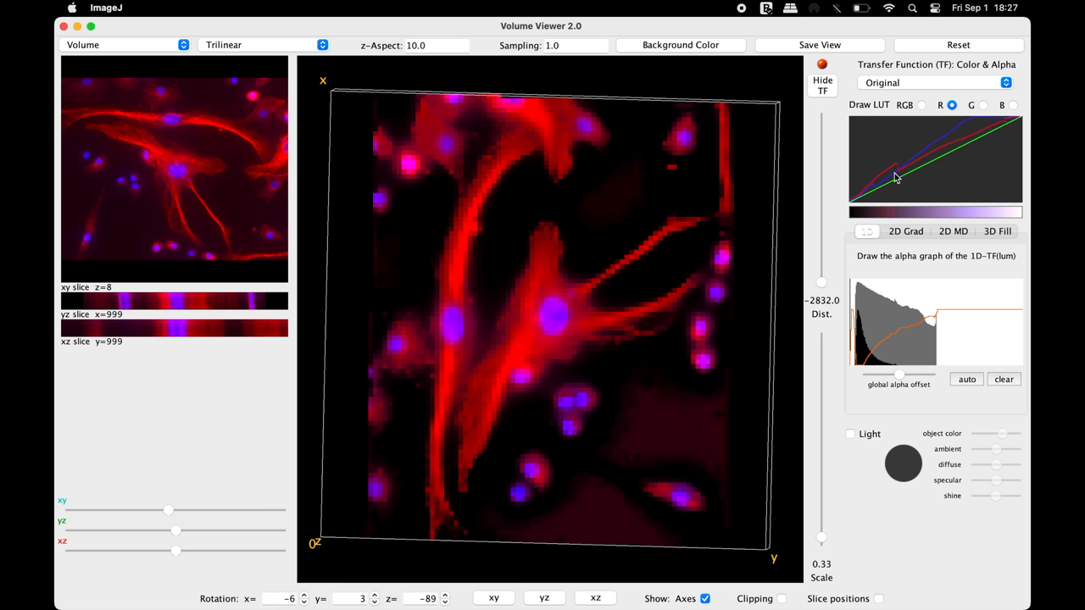
pyautogui.click(922, 104)
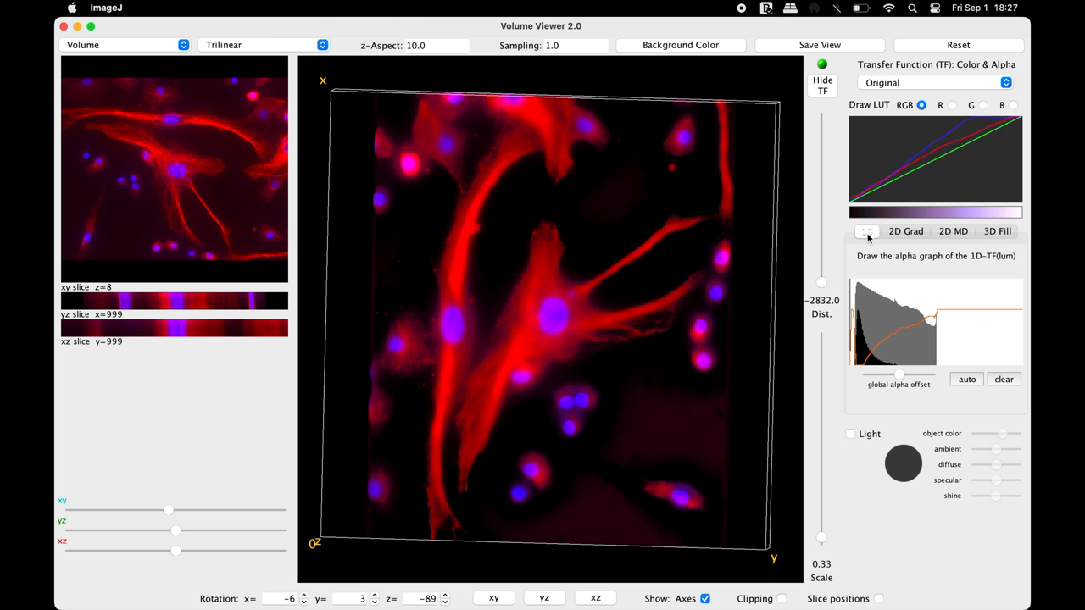
pyautogui.moveTo(922, 322)
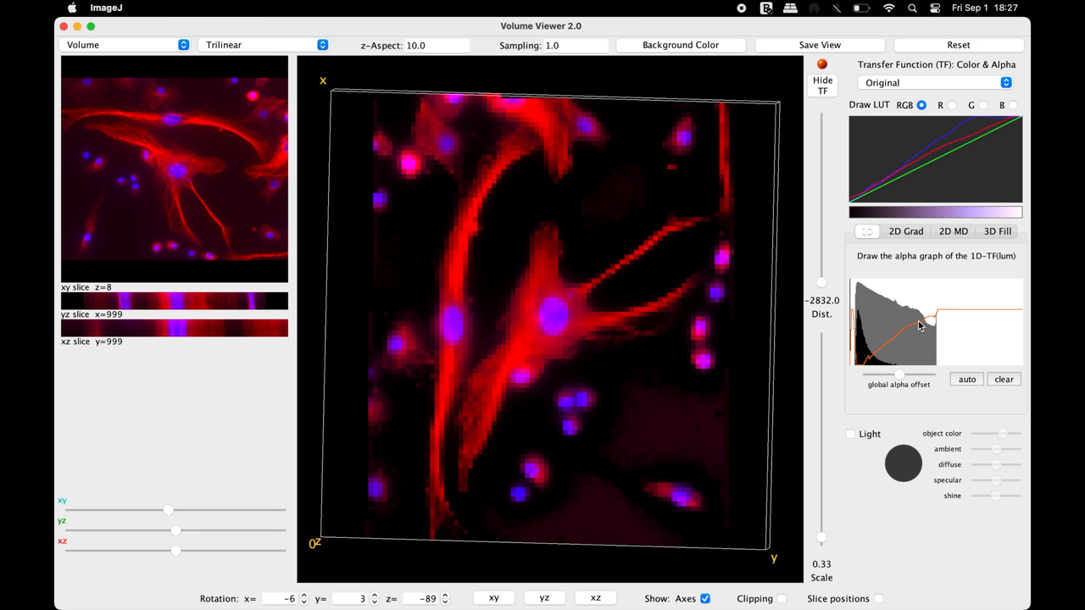
# Step: Drag the 1D alpha curve to rise across brighter intensities for a hazier render
pyautogui.moveTo(919, 327); pyautogui.dragTo(1018, 284)
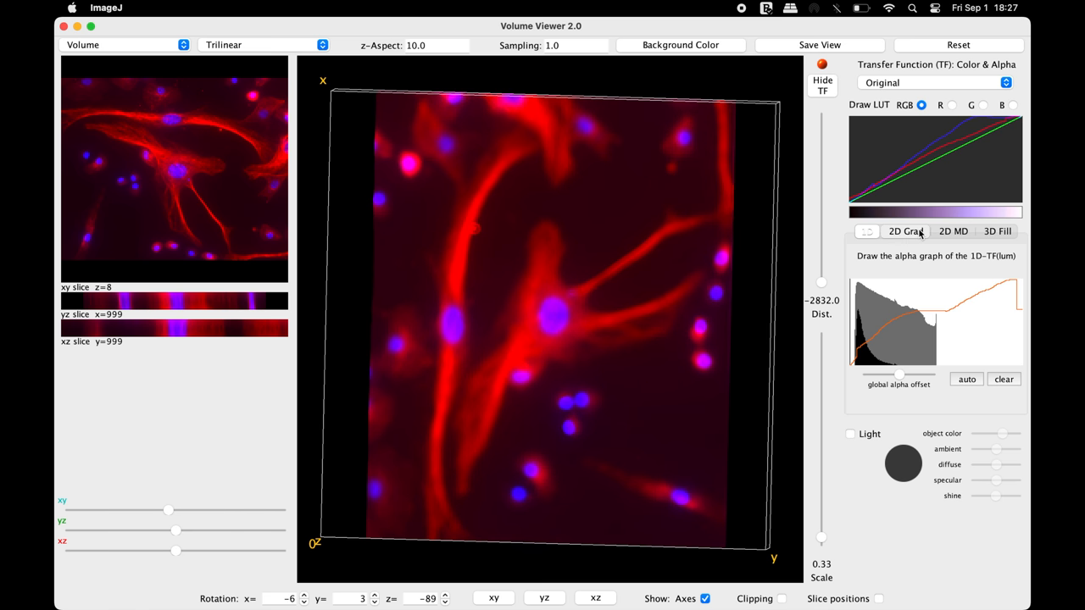
# Step: Try the 2D transfer function, then switch to 3D Fill to show only connected cells
pyautogui.click(905, 231)
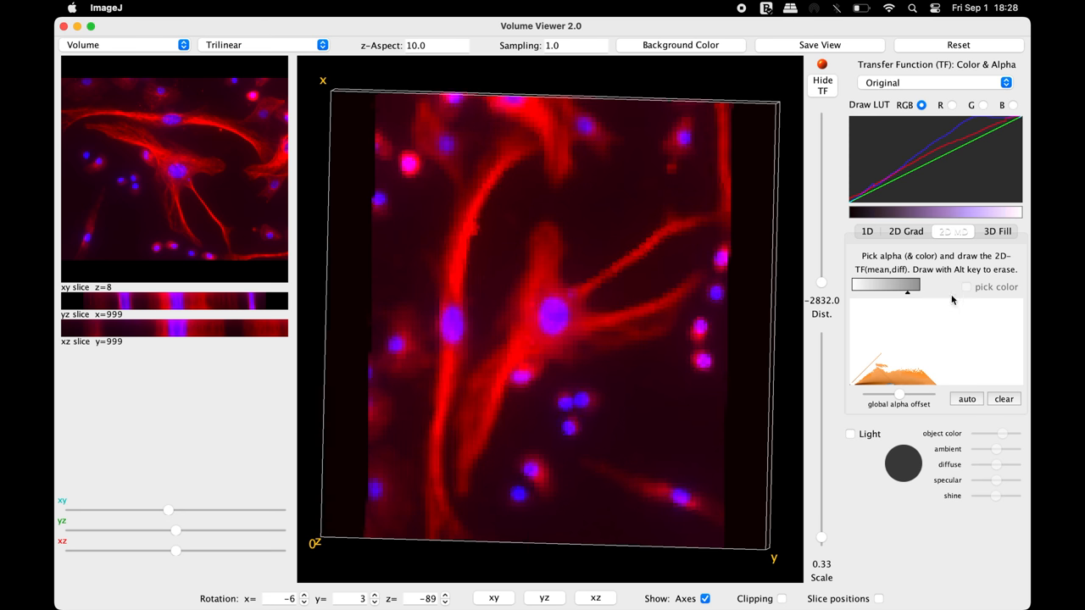
pyautogui.click(996, 231)
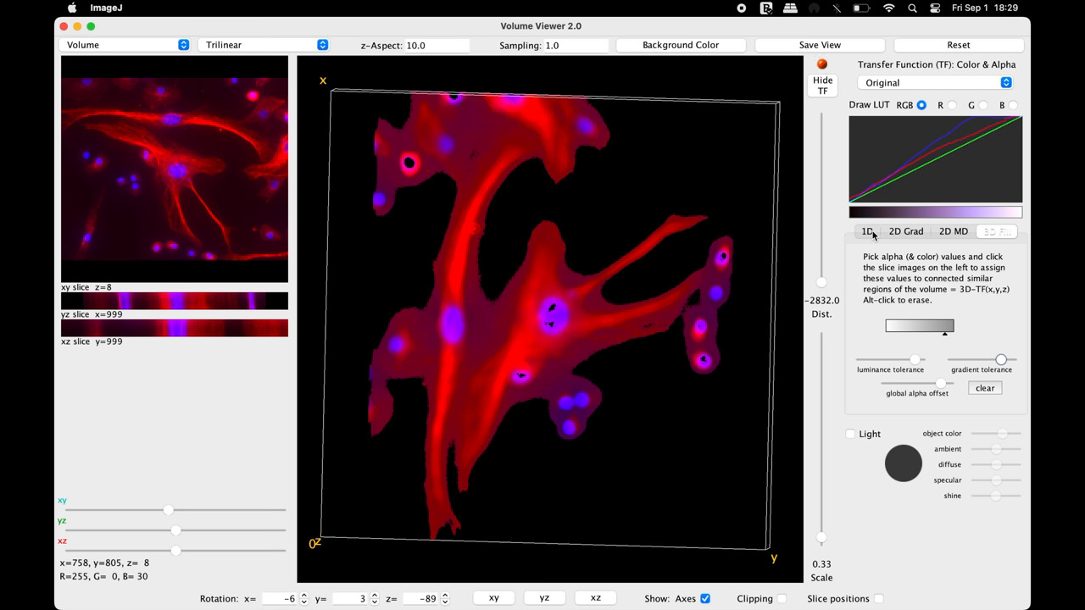
# Step: Return to the 1D transfer function, clear the opacity curve, and apply Auto
pyautogui.click(866, 231)
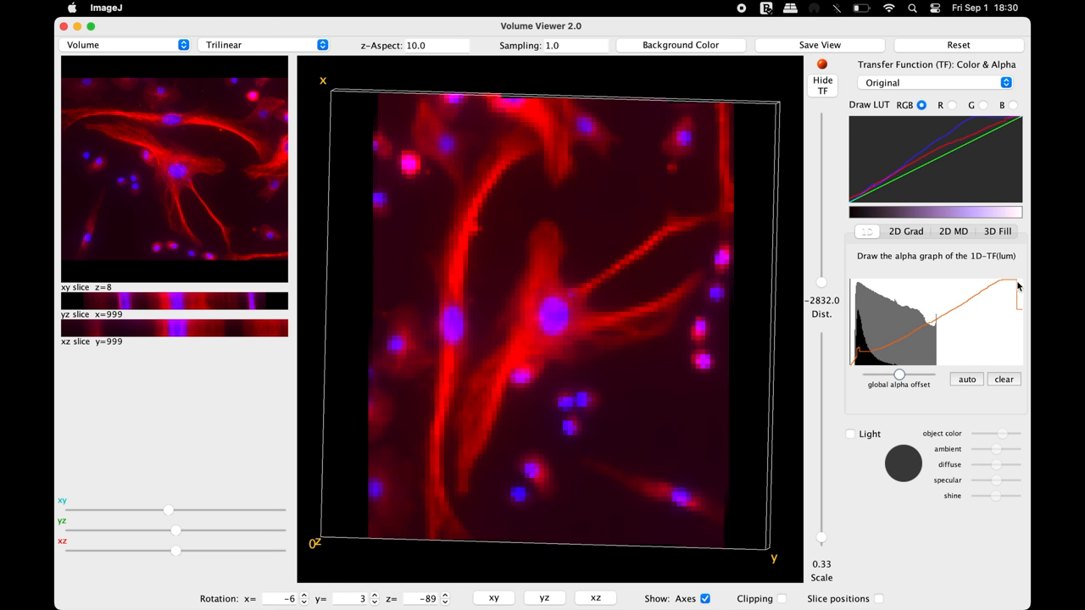
pyautogui.click(1004, 379)
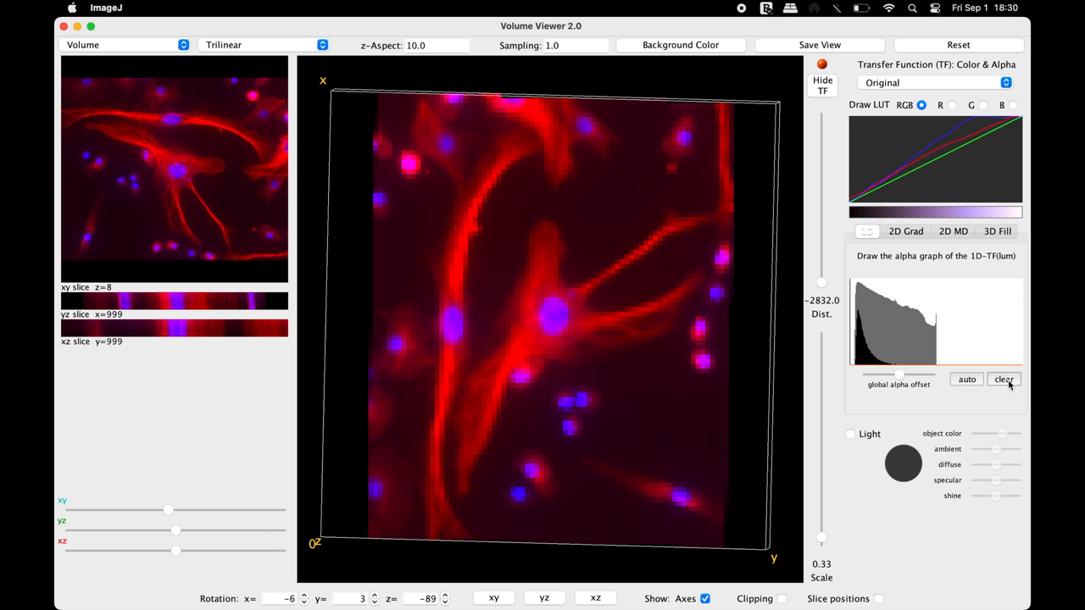
pyautogui.click(1003, 379)
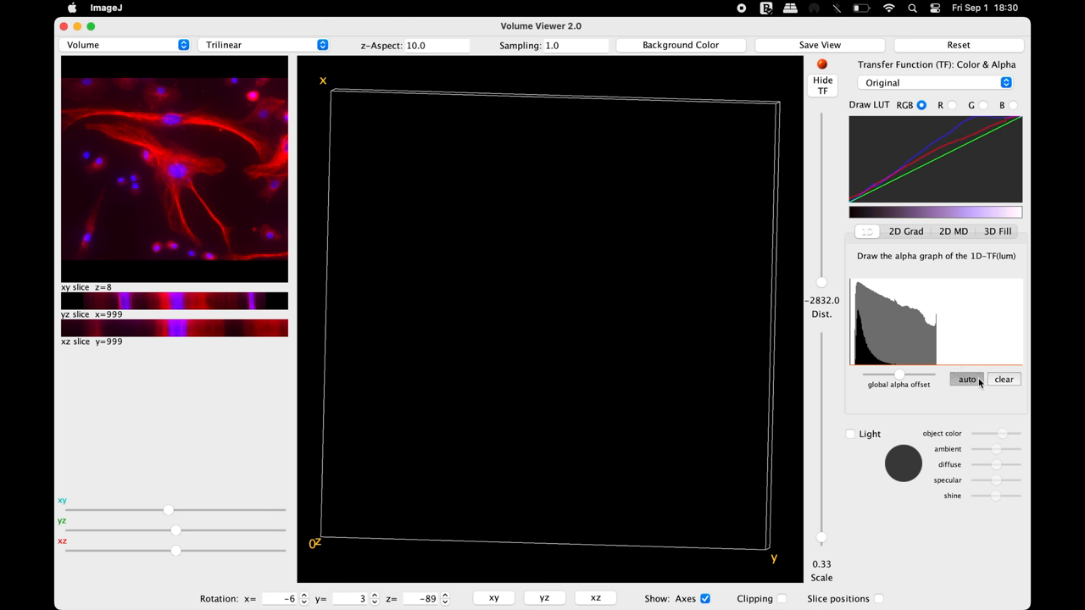
pyautogui.click(966, 379)
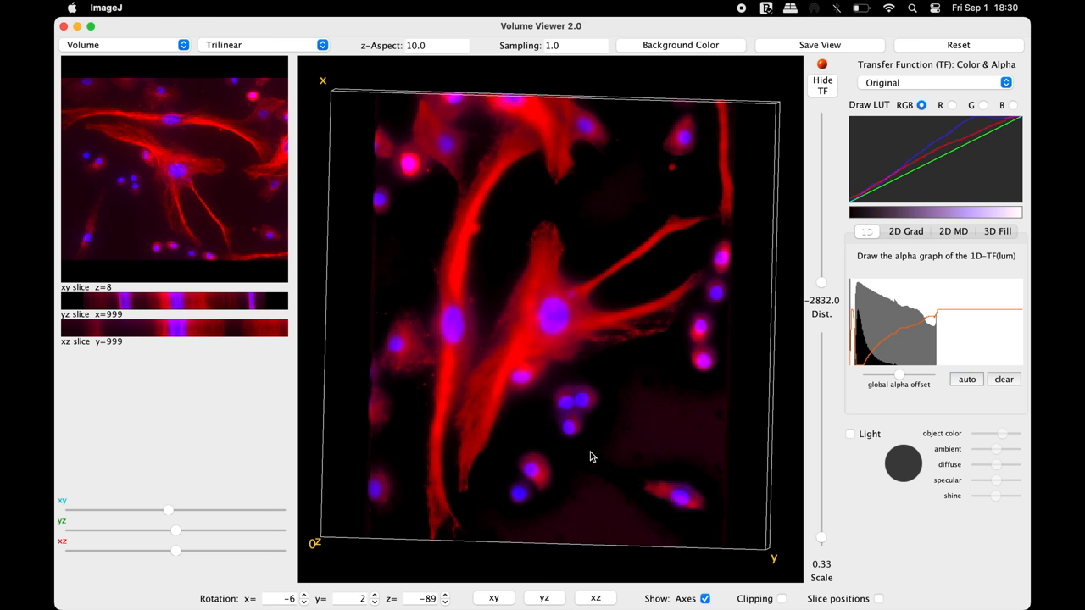
# Step: Rotate the volume edge-on and back to face-on, tweaking the low-intensity opacity curve
pyautogui.moveTo(593, 458); pyautogui.dragTo(606, 317)
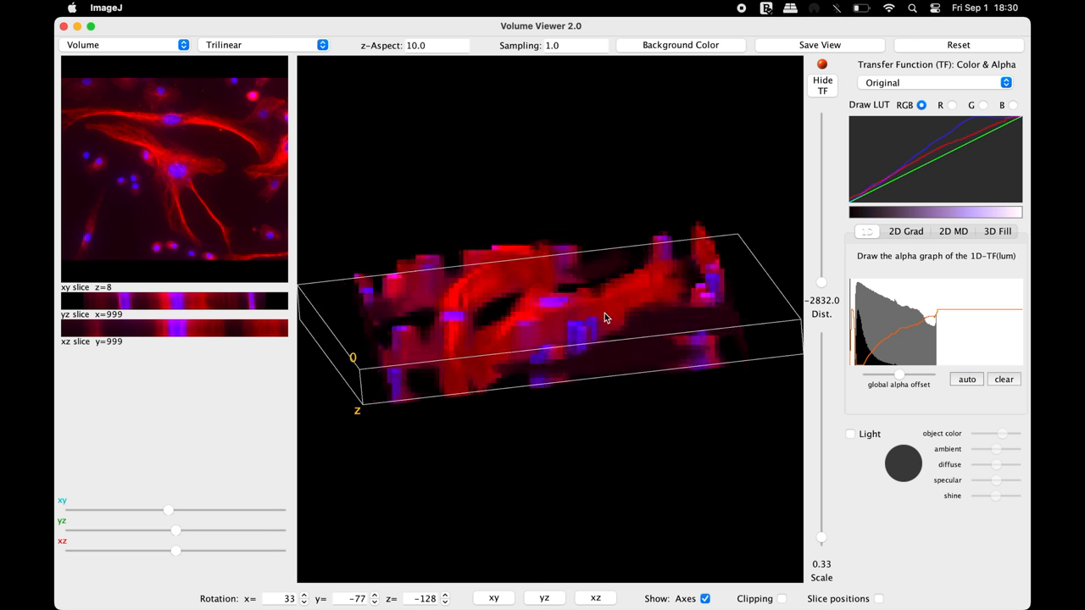
pyautogui.moveTo(606, 317); pyautogui.dragTo(606, 310)
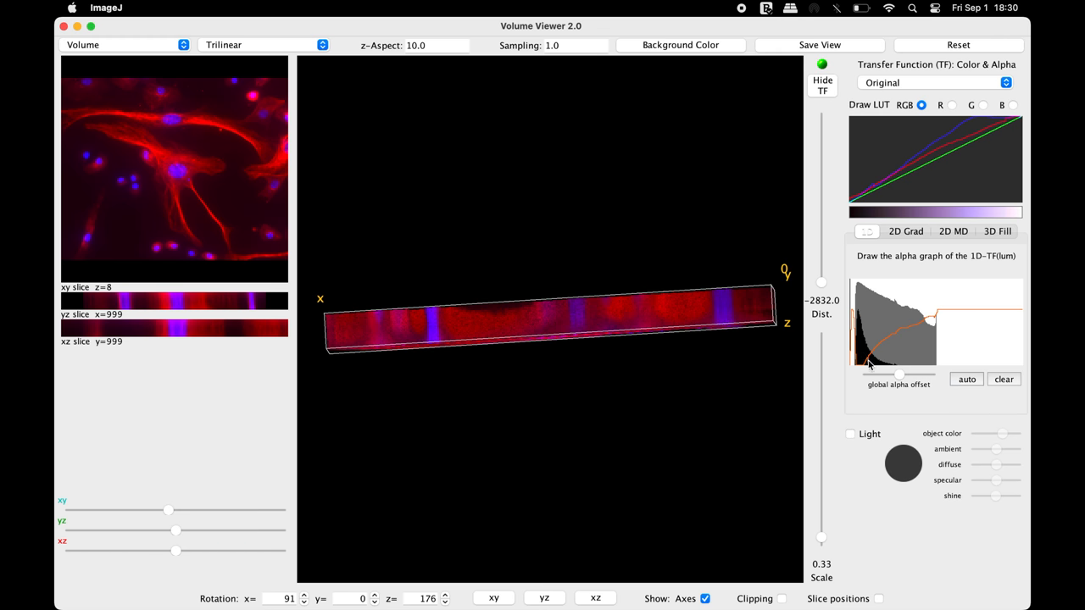
pyautogui.moveTo(868, 366); pyautogui.dragTo(947, 318)
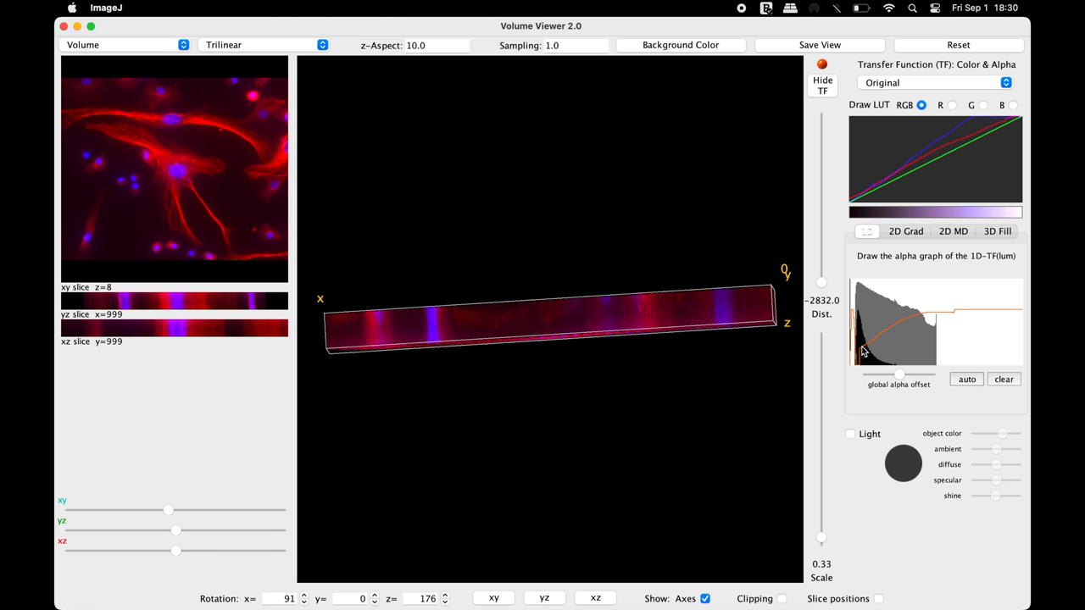
pyautogui.moveTo(559, 318); pyautogui.dragTo(423, 318)
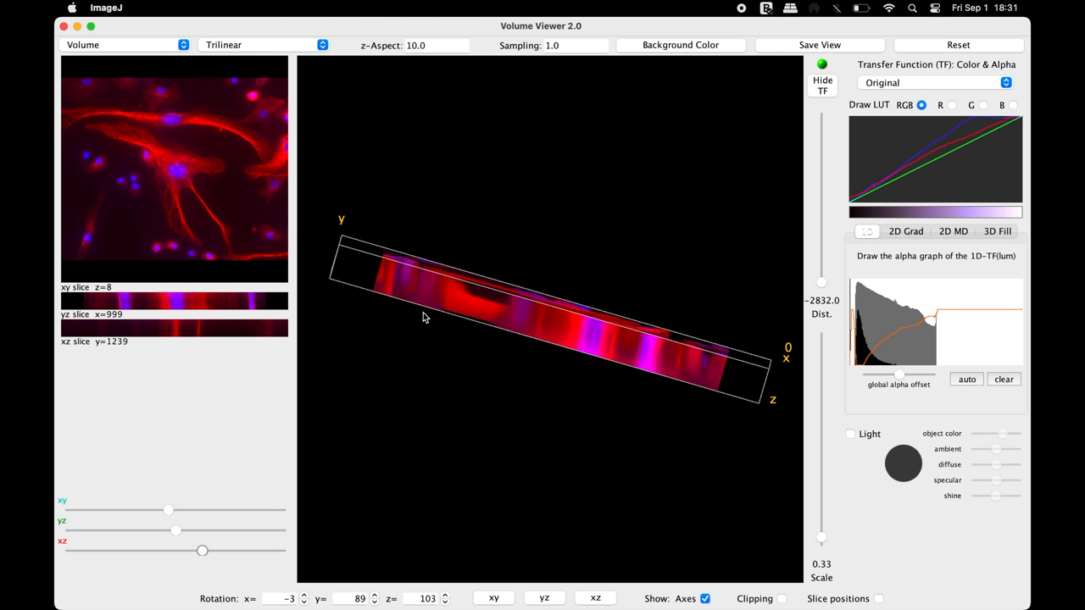
pyautogui.moveTo(551, 313); pyautogui.dragTo(424, 441)
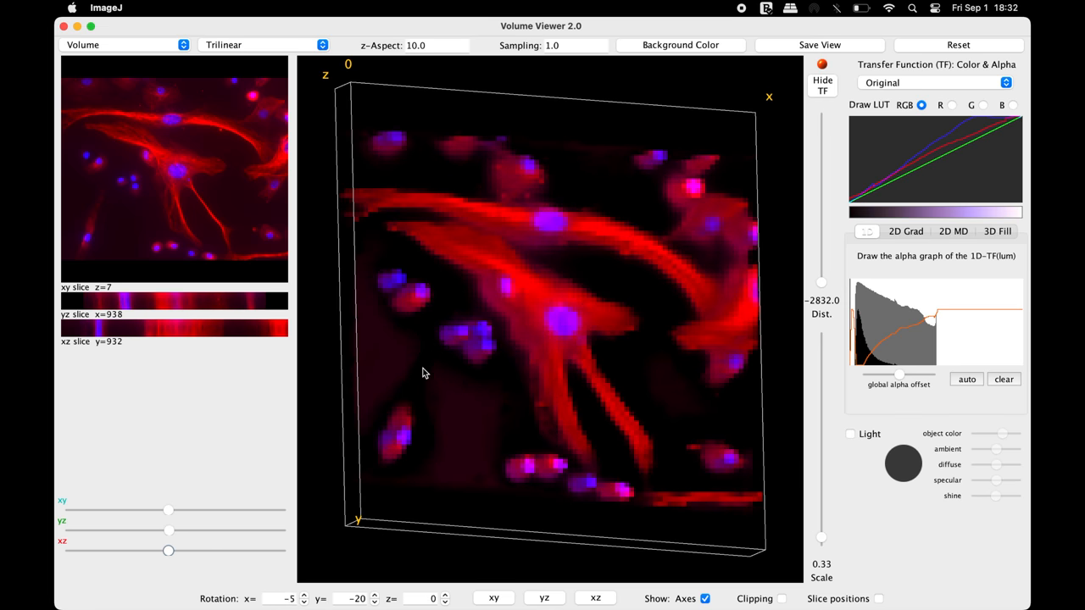
pyautogui.moveTo(423, 373); pyautogui.dragTo(392, 369)
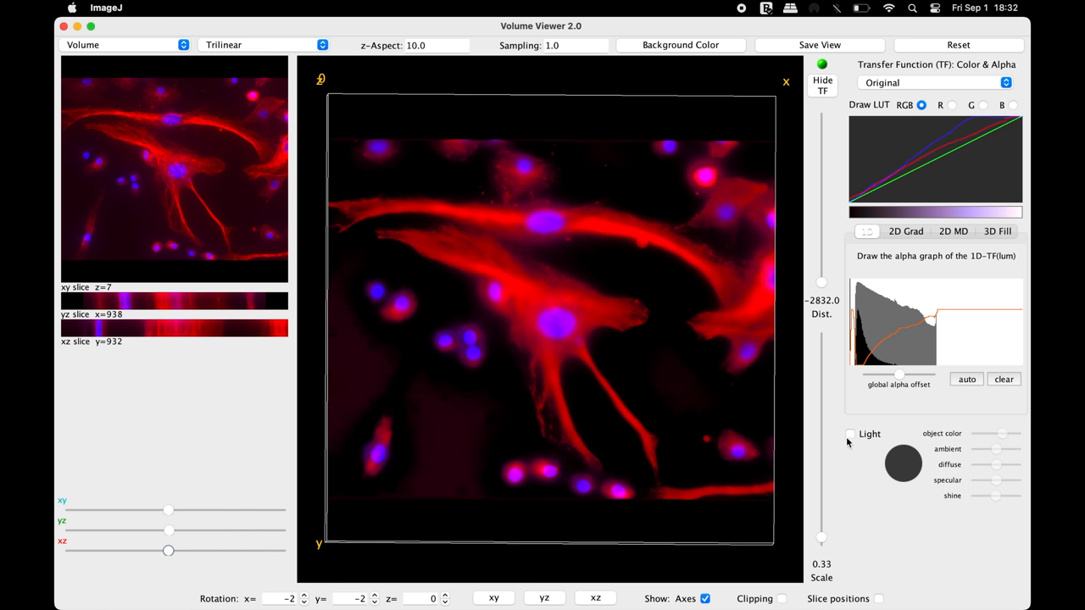
pyautogui.click(851, 434)
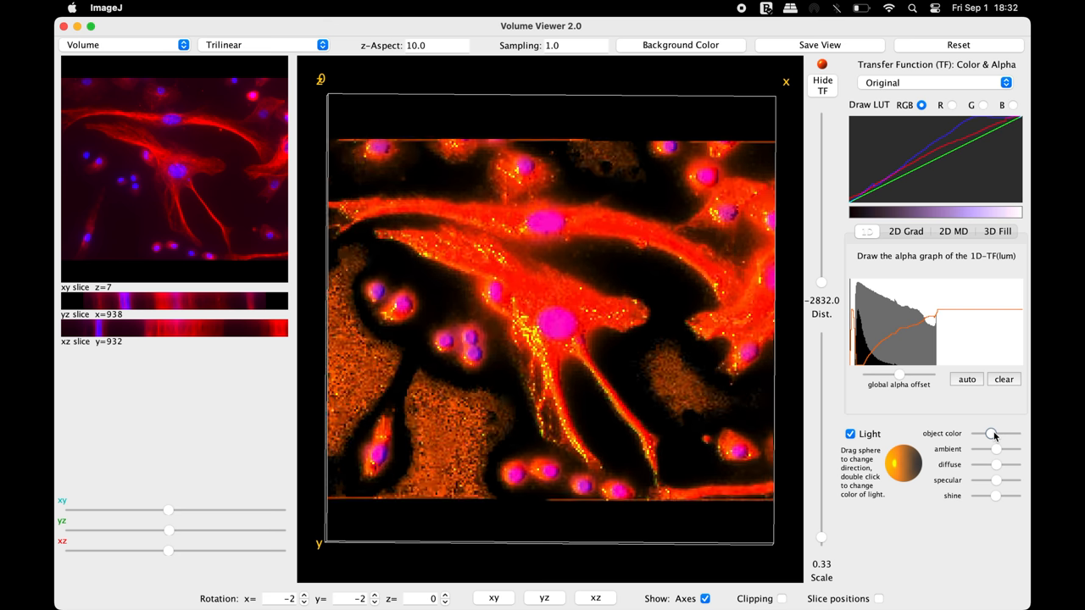
pyautogui.moveTo(995, 449); pyautogui.dragTo(987, 449)
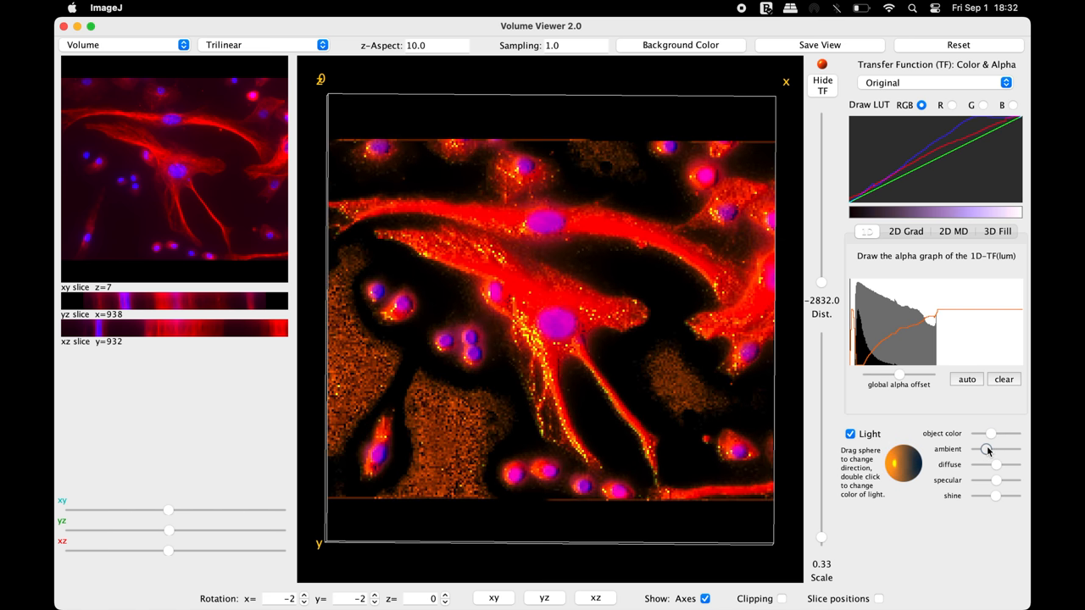
pyautogui.moveTo(988, 449); pyautogui.dragTo(1003, 450)
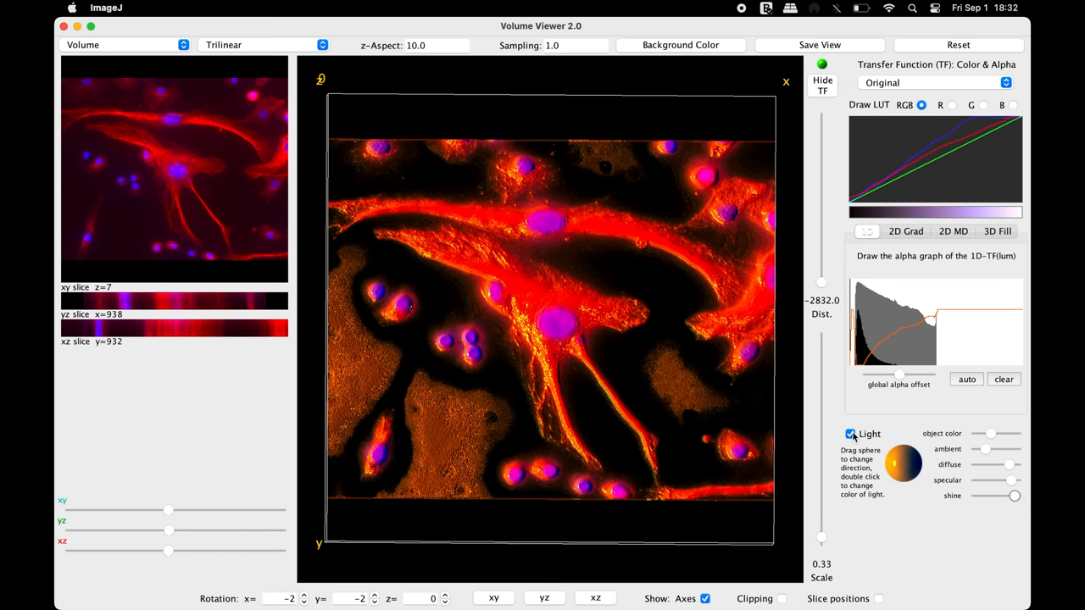
pyautogui.click(851, 433)
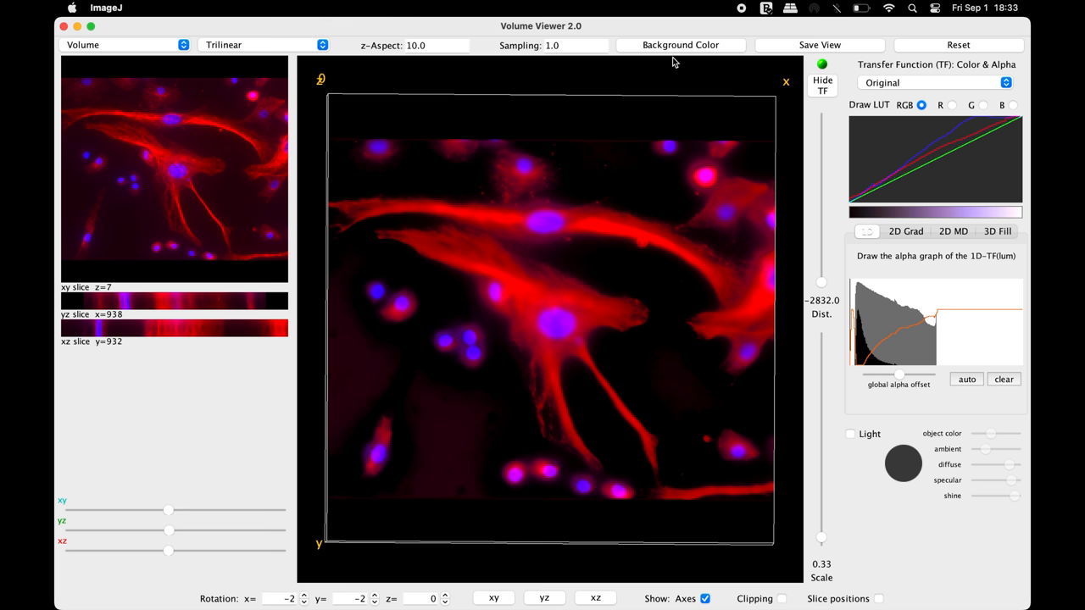
pyautogui.click(680, 45)
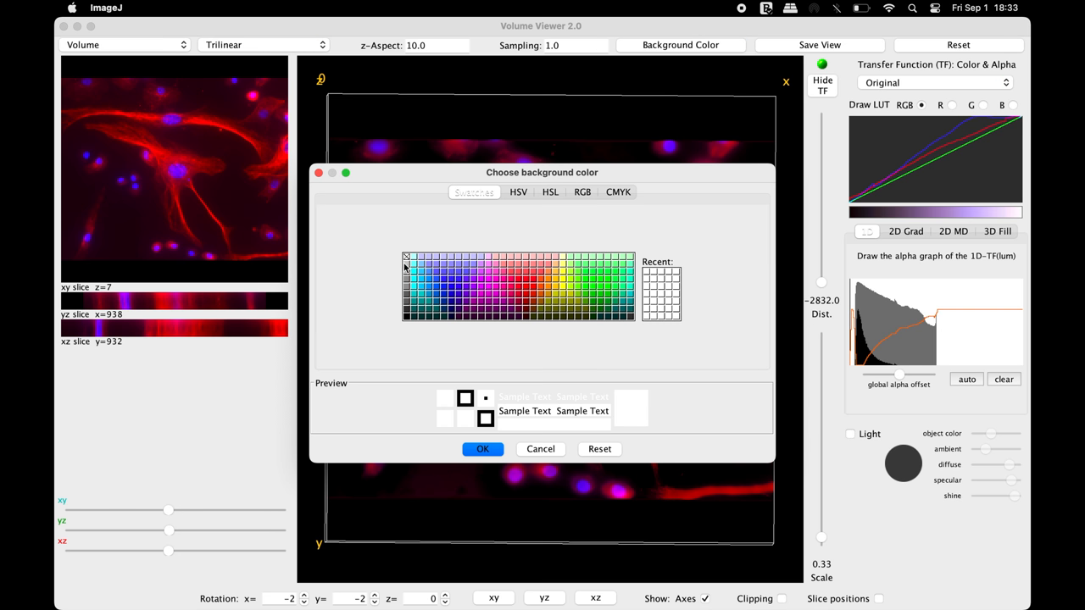
pyautogui.click(482, 449)
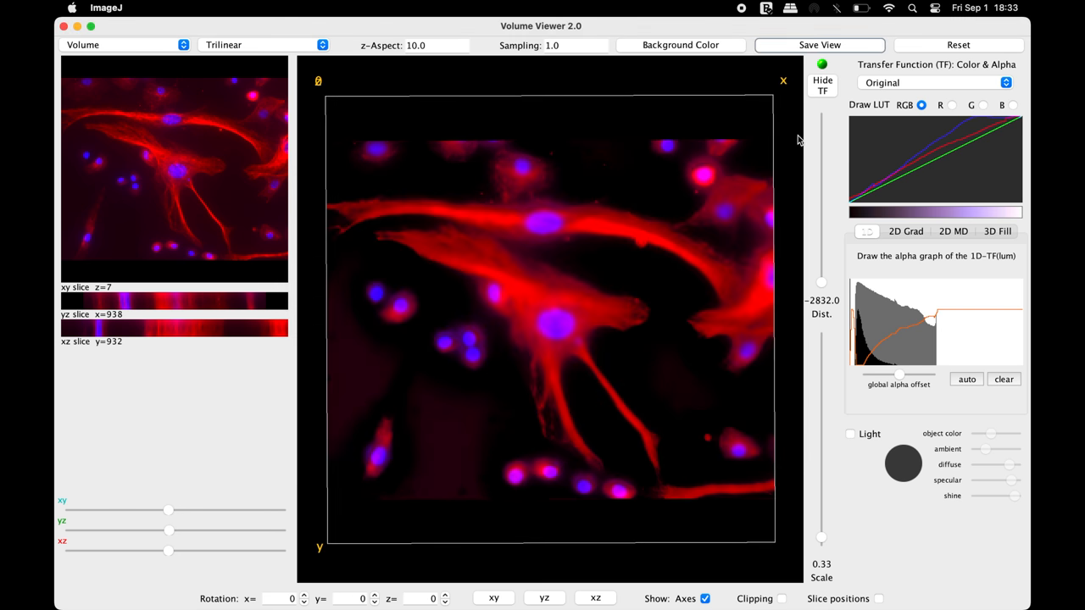
pyautogui.moveTo(811, 76)
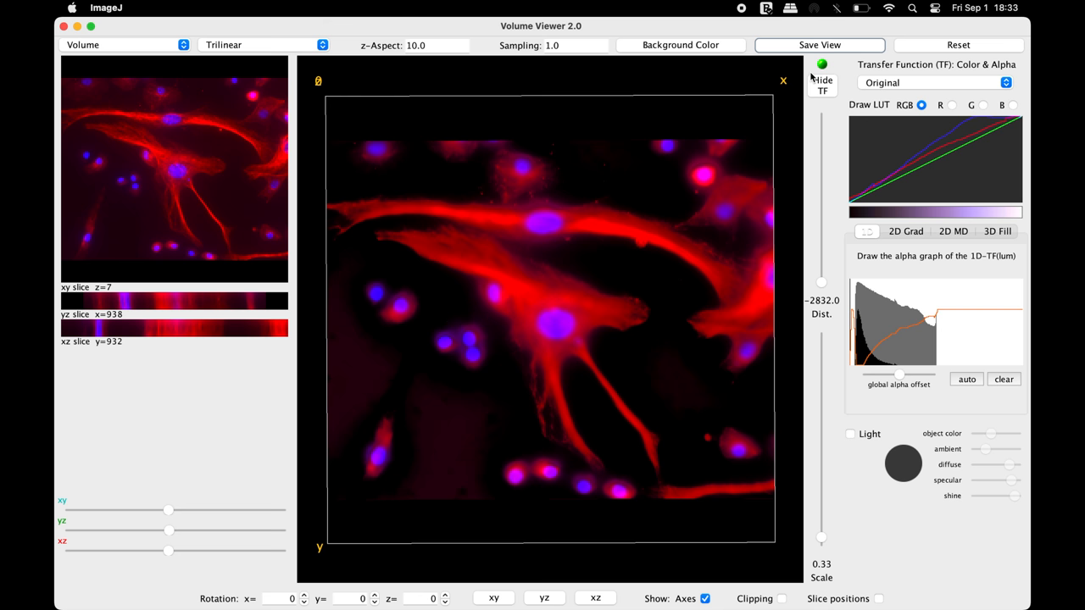
# Step: Save the face-on rendering as snapshot Volume_Viewer_2, then close that image
pyautogui.click(819, 45)
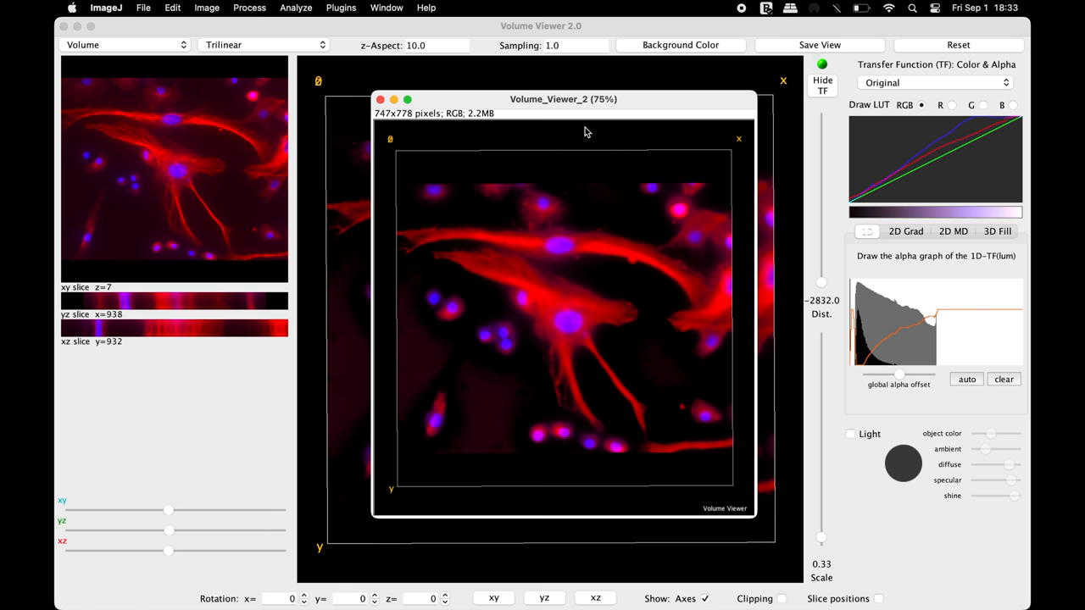
pyautogui.click(144, 8)
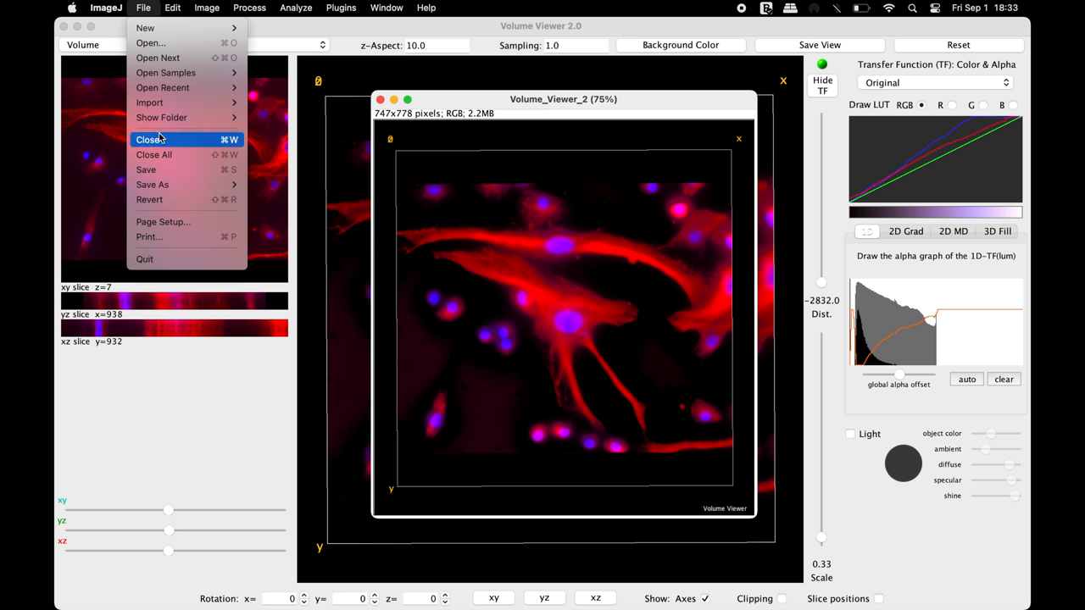
pyautogui.click(152, 184)
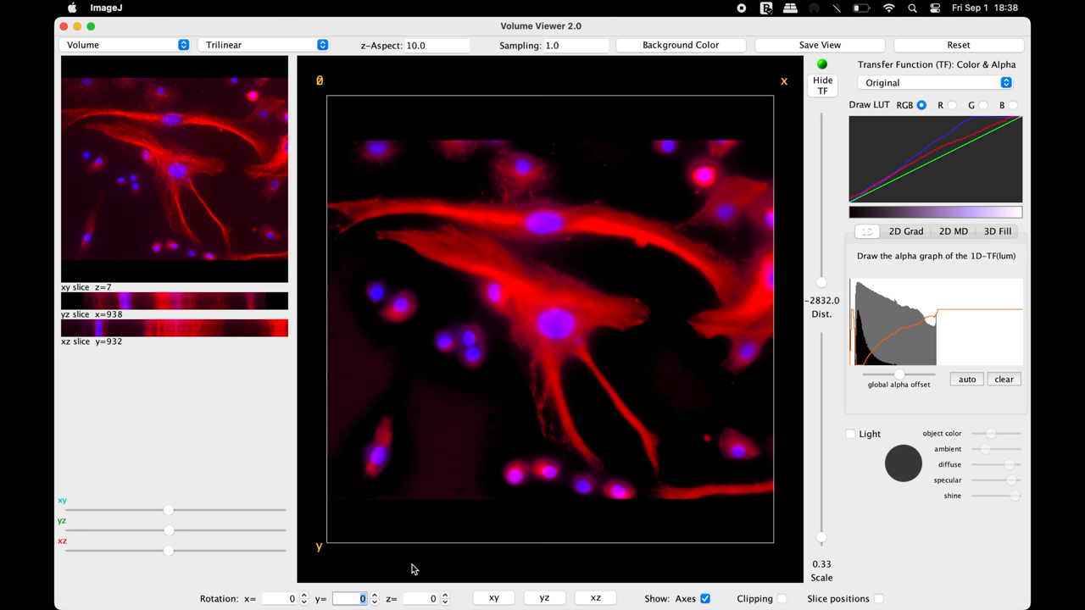
# Step: Save view snapshots at y rotations of 15, 30, 45 and 75 degrees
pyautogui.write('15')
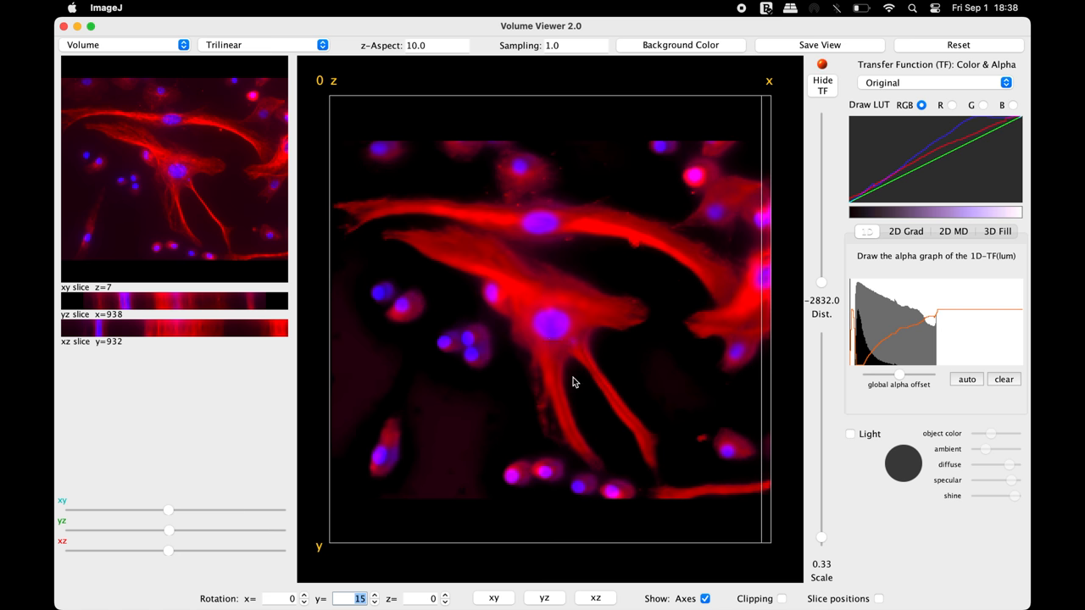
pyautogui.click(818, 45)
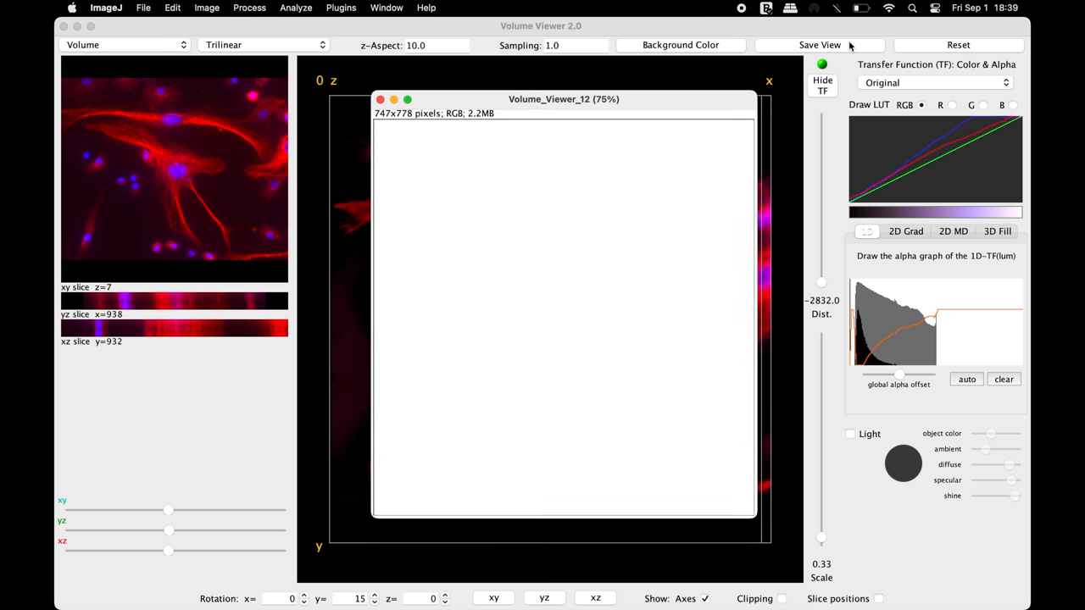
pyautogui.click(818, 45)
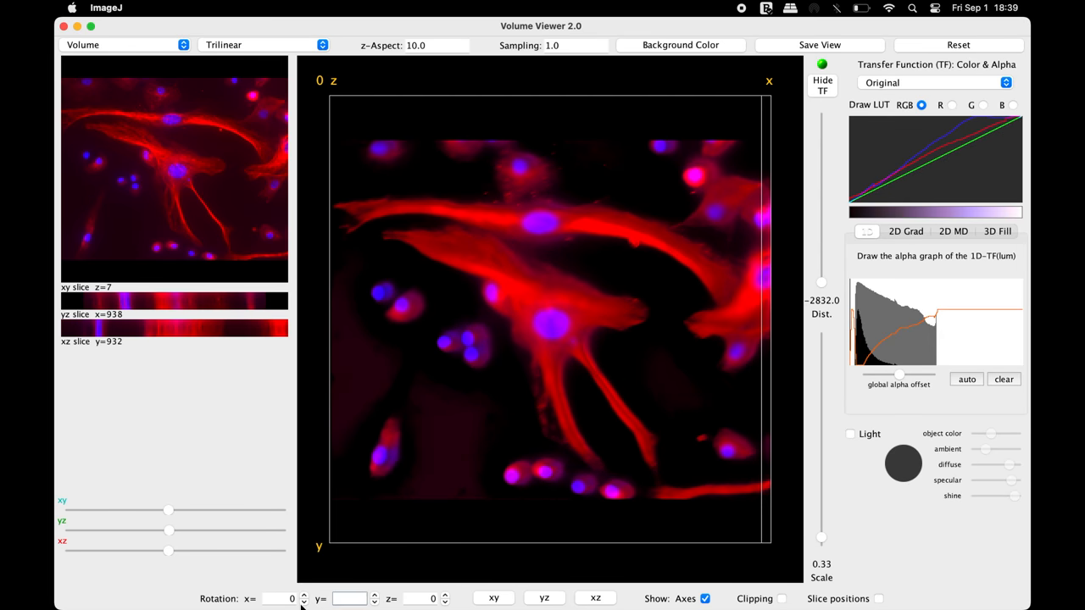
pyautogui.write('30')
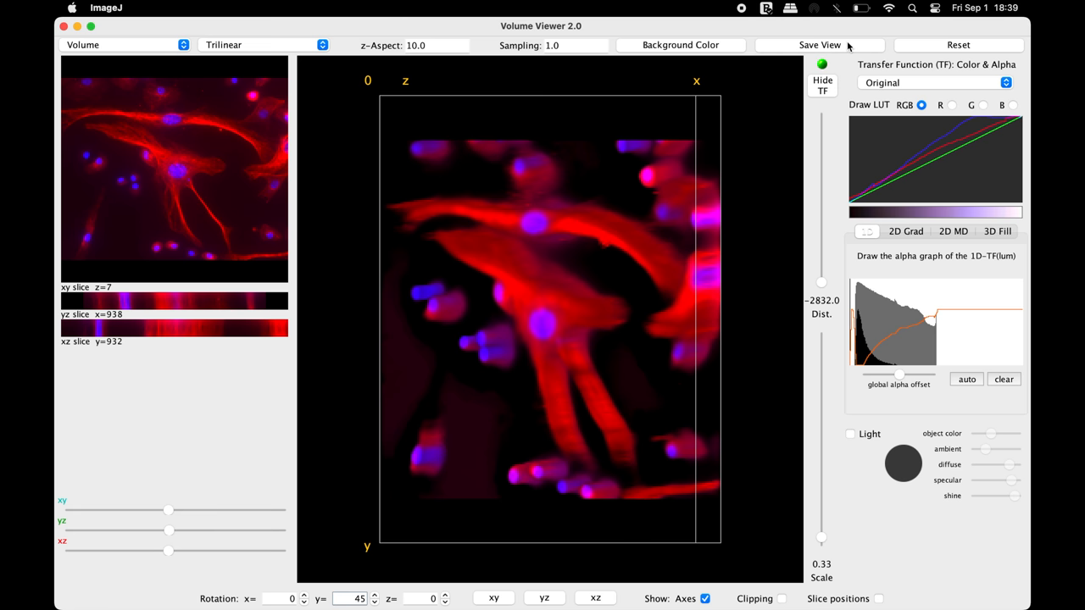
pyautogui.click(819, 45)
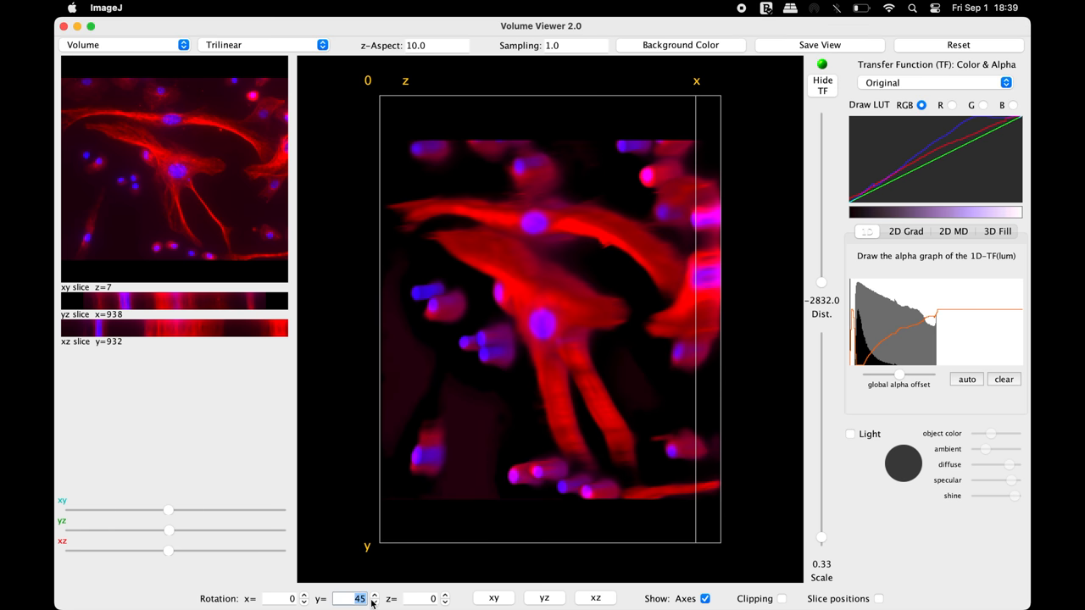
pyautogui.click(374, 595)
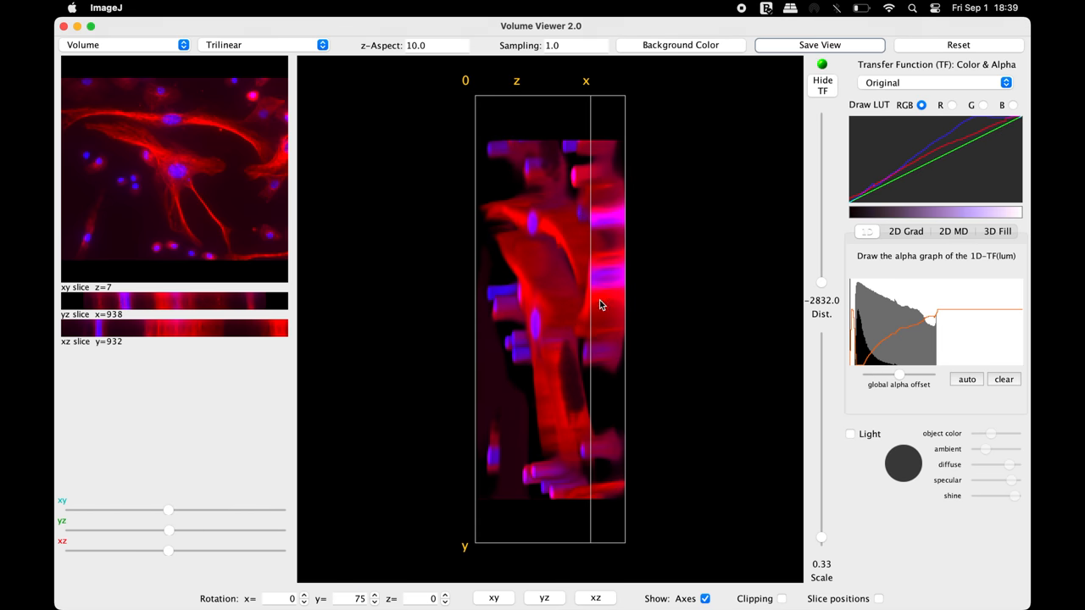
pyautogui.click(375, 595)
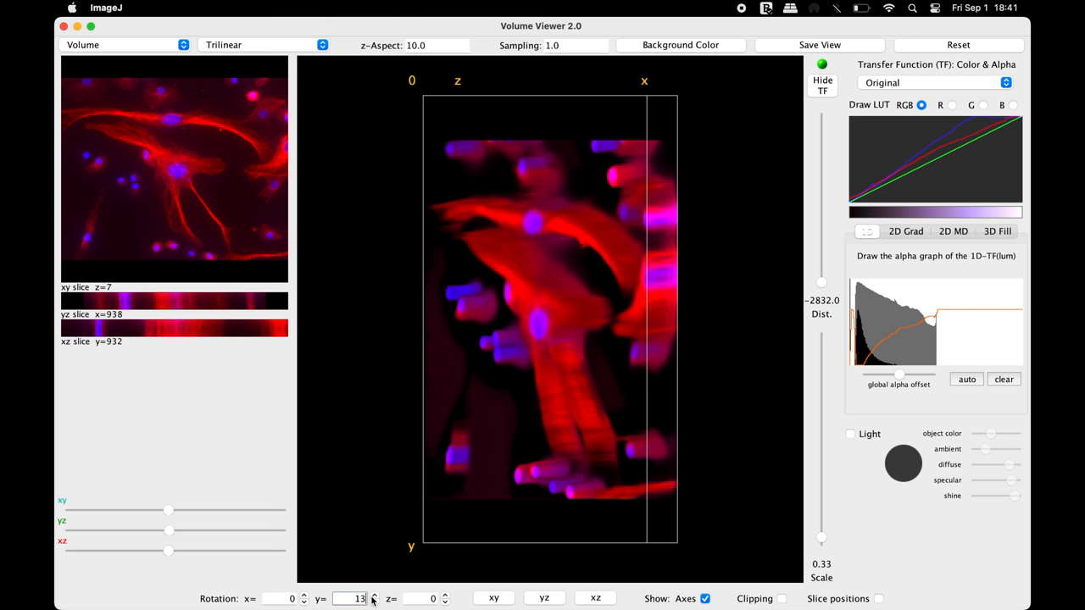
# Step: Change the rotation angles again and save snapshots of the tilted, flipped views
pyautogui.click(373, 595)
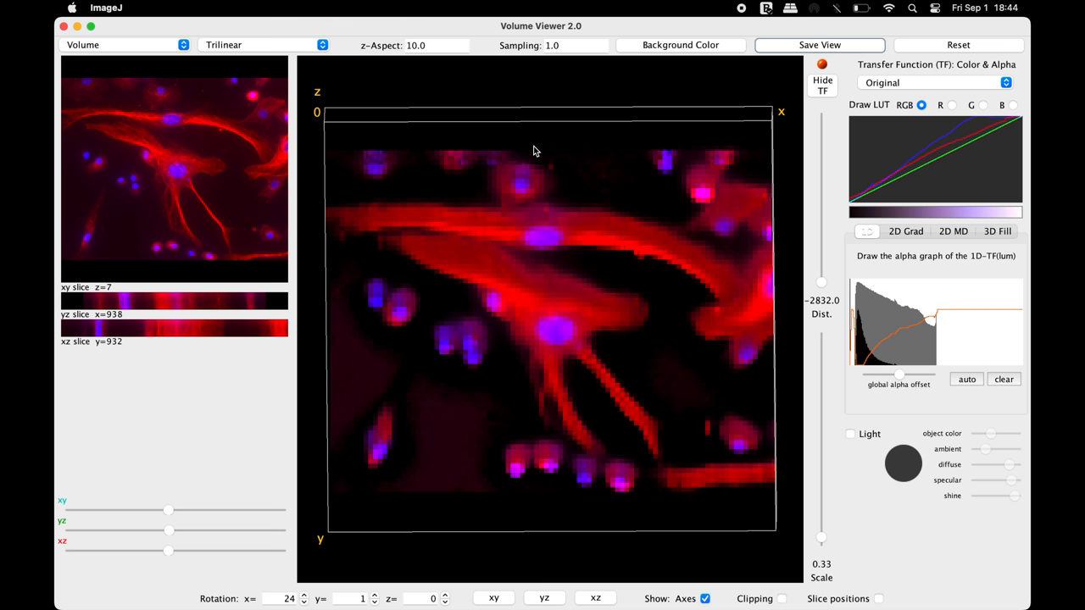
pyautogui.click(819, 45)
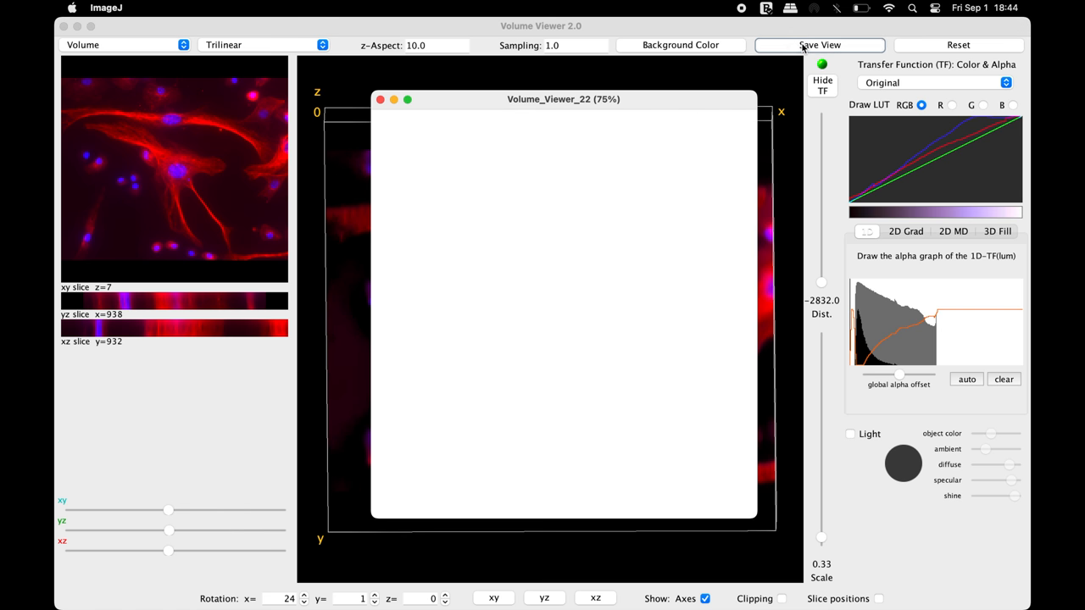
pyautogui.click(819, 44)
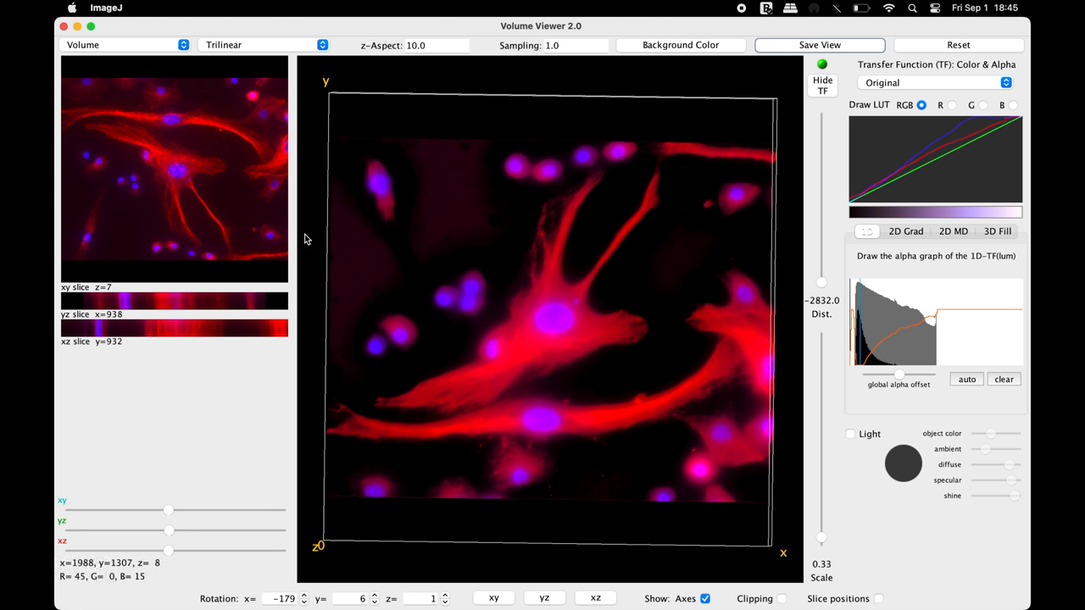
pyautogui.moveTo(402, 130)
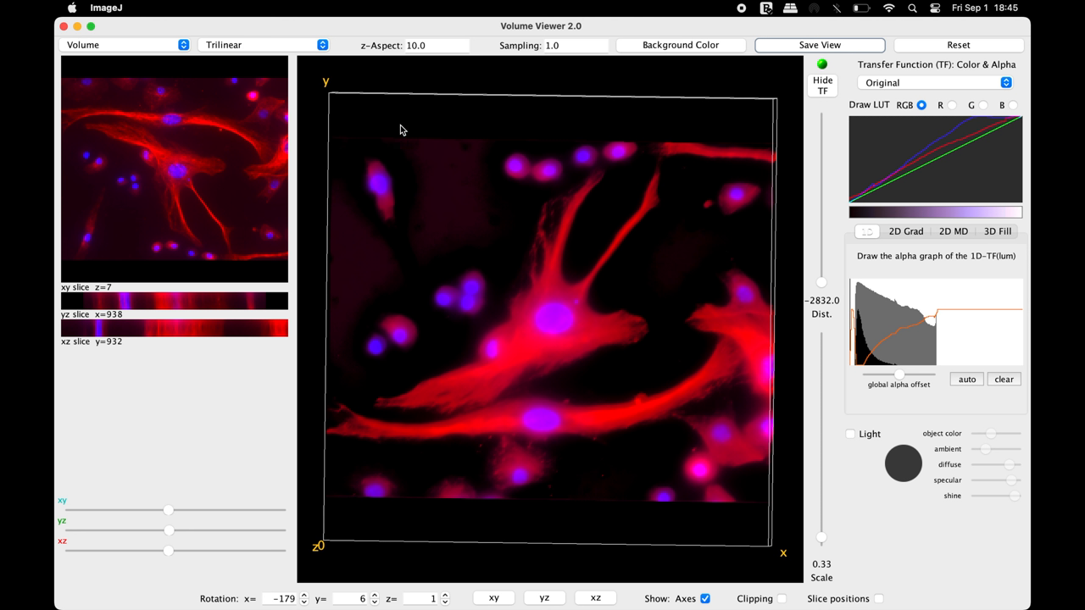
pyautogui.moveTo(186, 99)
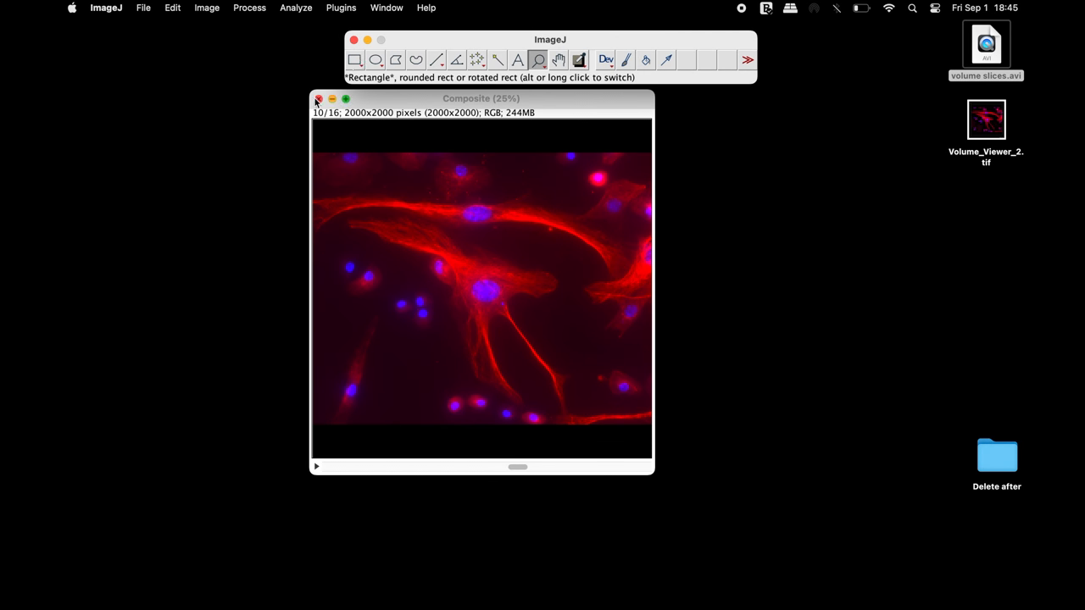
# Step: Close Composite, build a 22-frame stack with Images to Stack, and scrub its frames
pyautogui.click(206, 8)
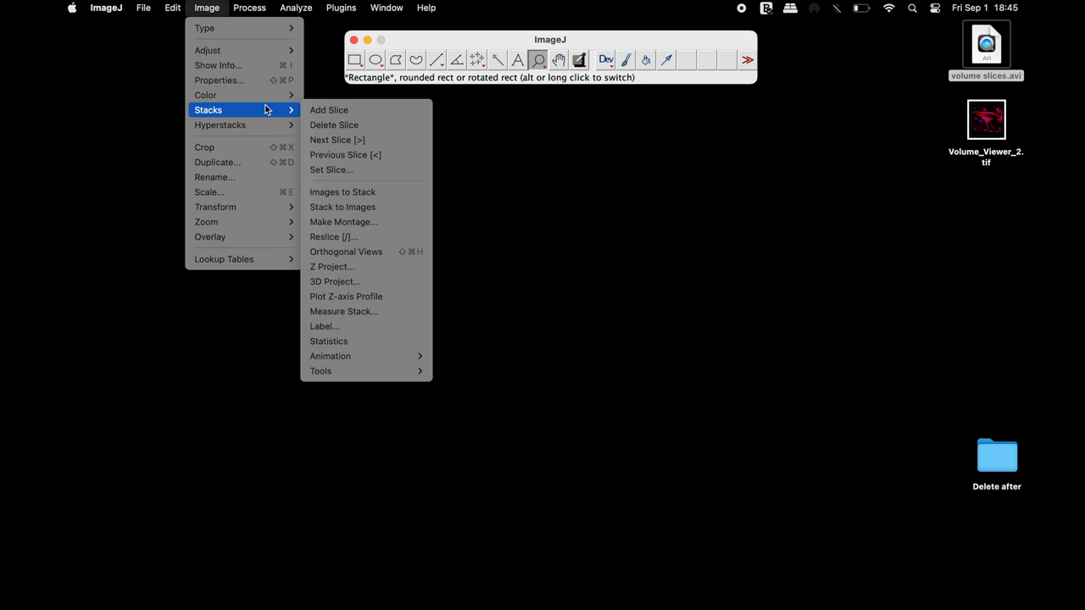
pyautogui.click(342, 192)
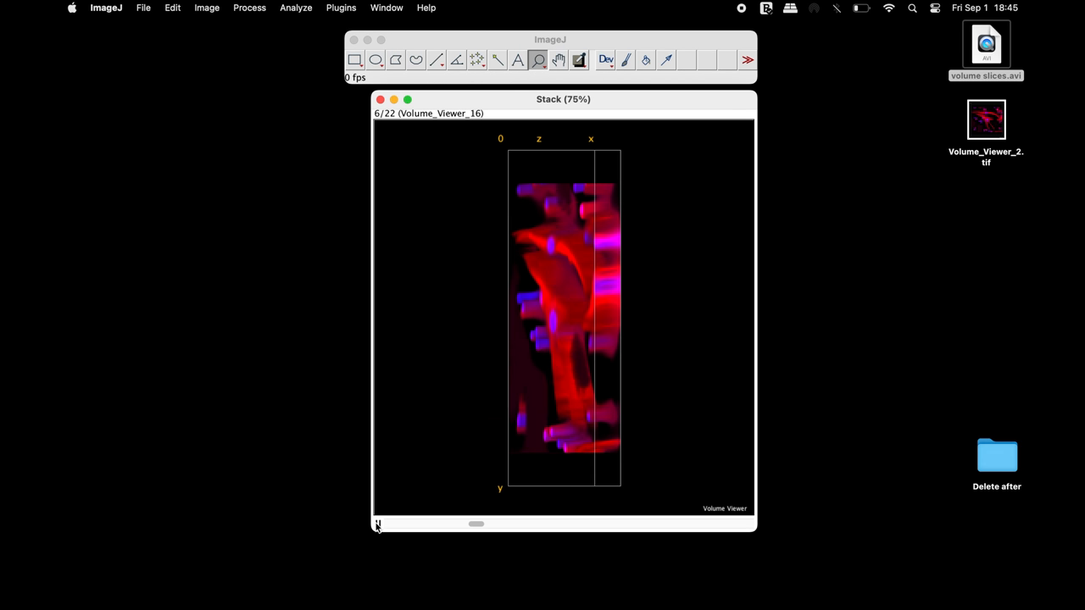
pyautogui.moveTo(475, 523); pyautogui.dragTo(442, 524)
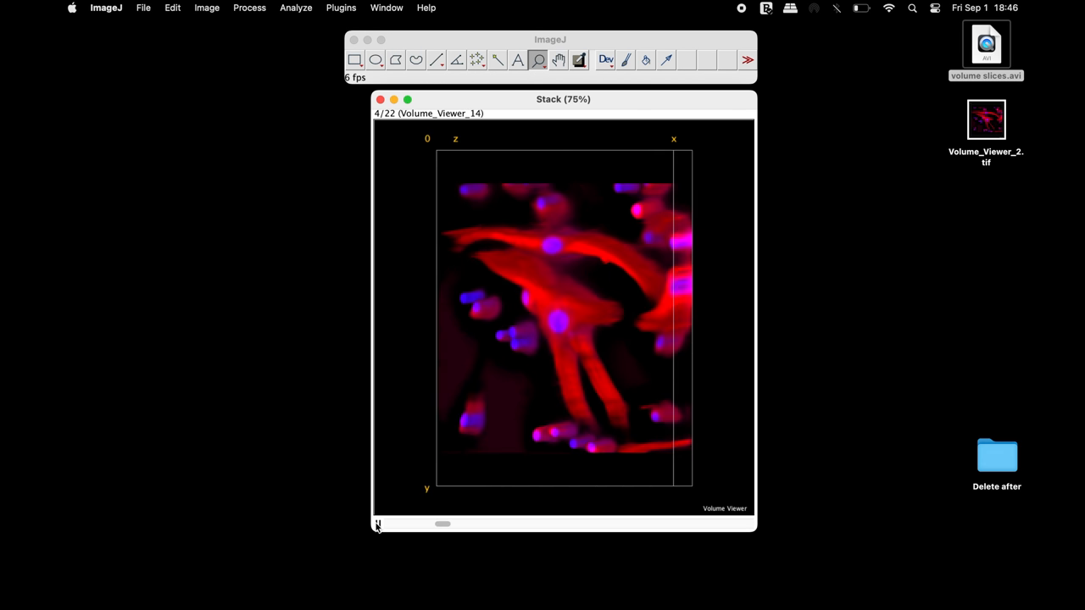
pyautogui.moveTo(442, 524); pyautogui.dragTo(409, 524)
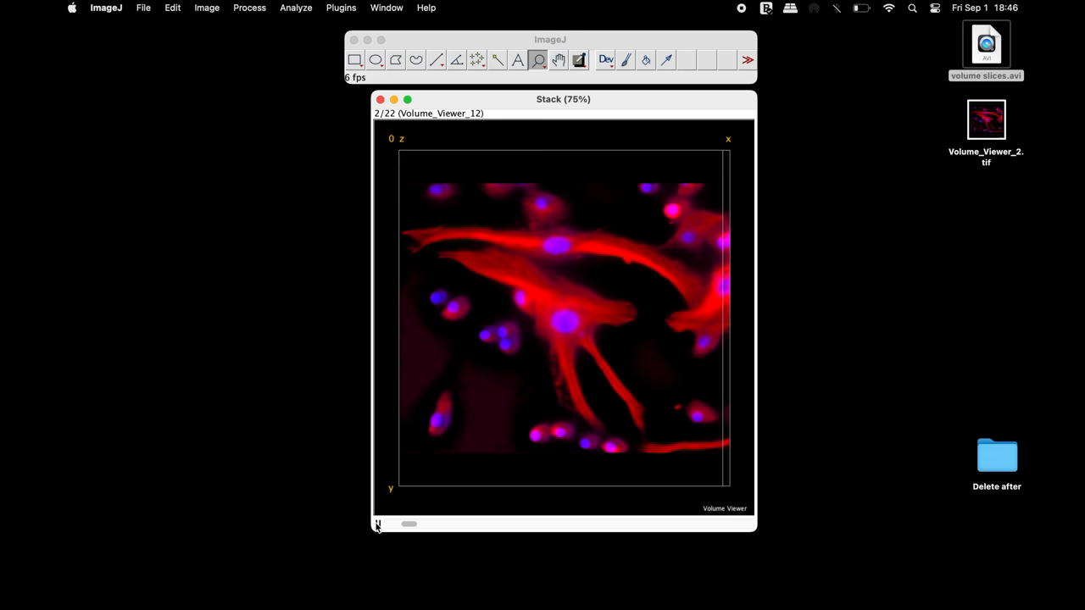
pyautogui.moveTo(408, 524); pyautogui.dragTo(743, 524)
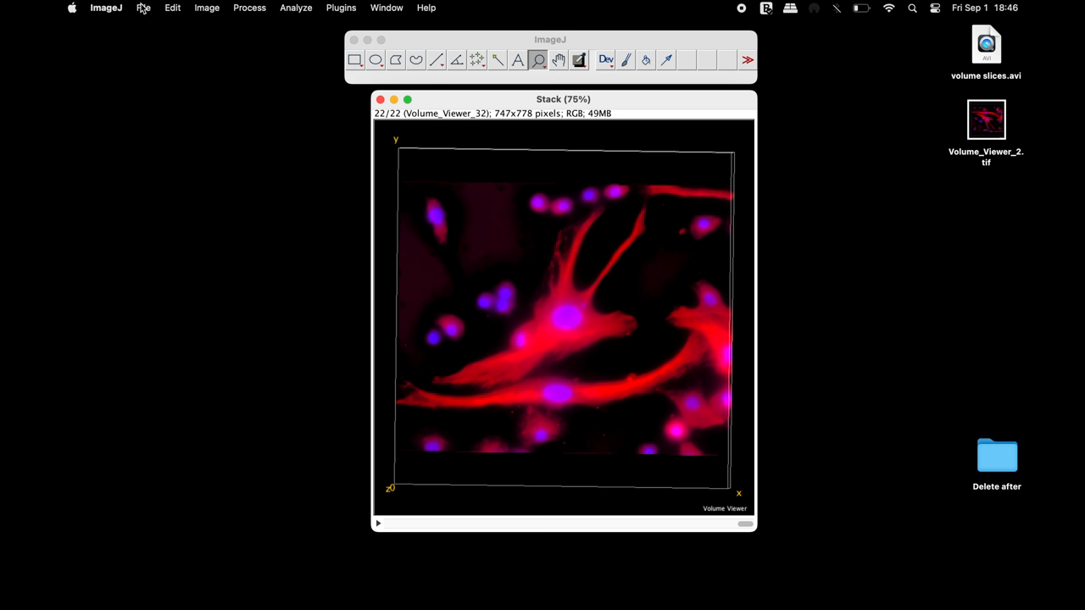
# Step: Export the stack as an uncompressed 2 fps AVI named Stack.avi on the Desktop
pyautogui.click(143, 8)
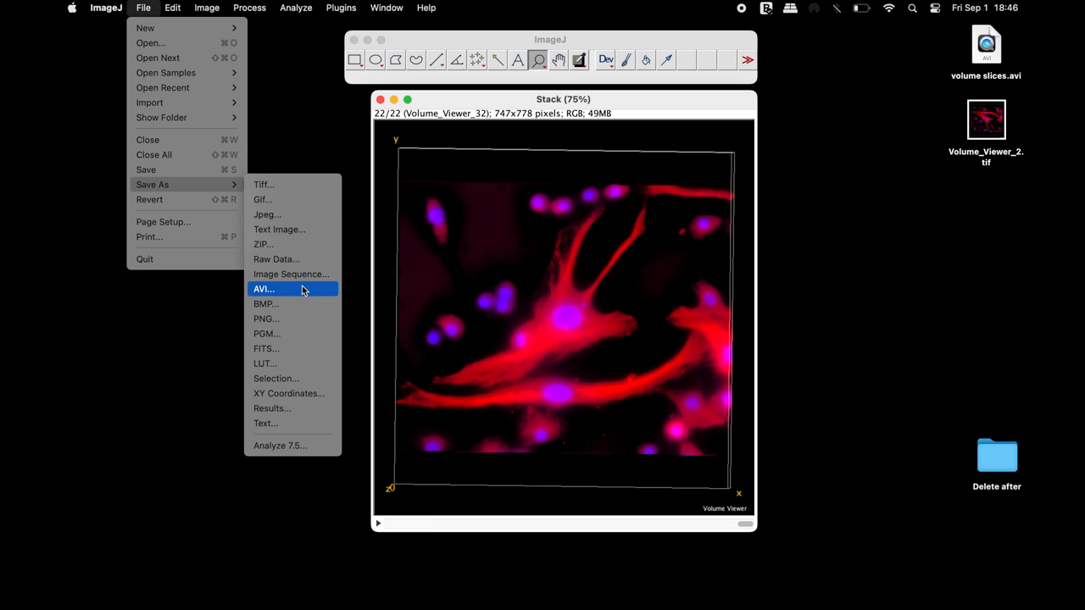
pyautogui.click(264, 290)
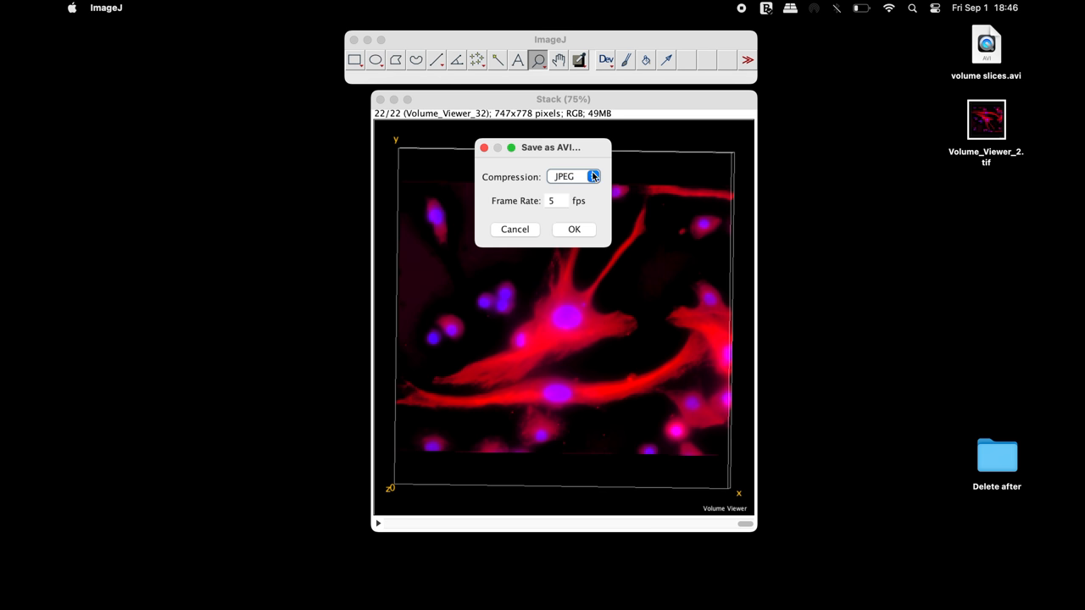
pyautogui.click(573, 177)
pyautogui.write('2')
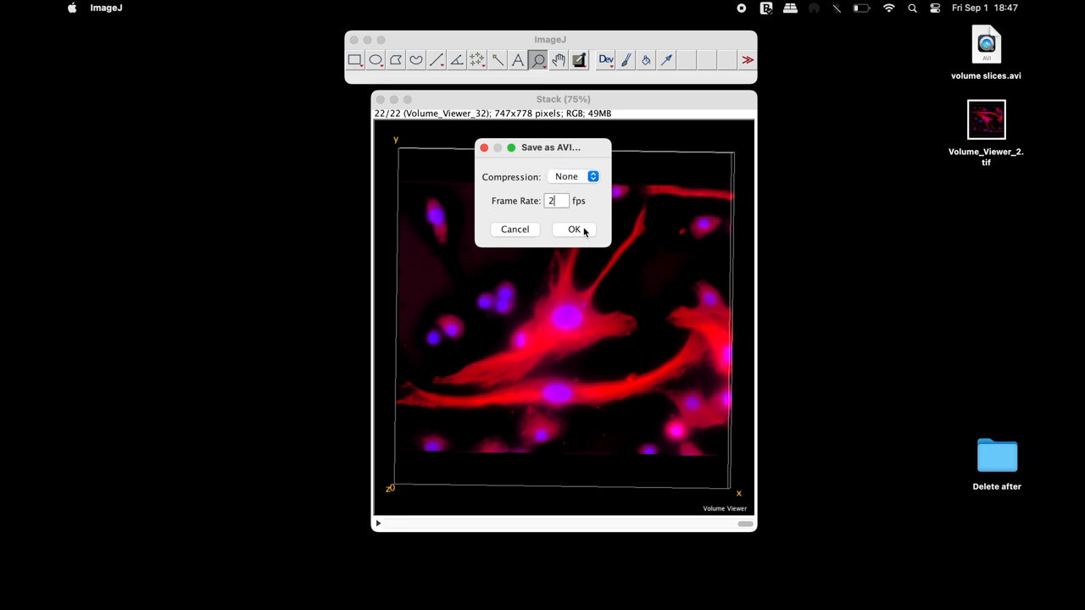
pyautogui.click(574, 229)
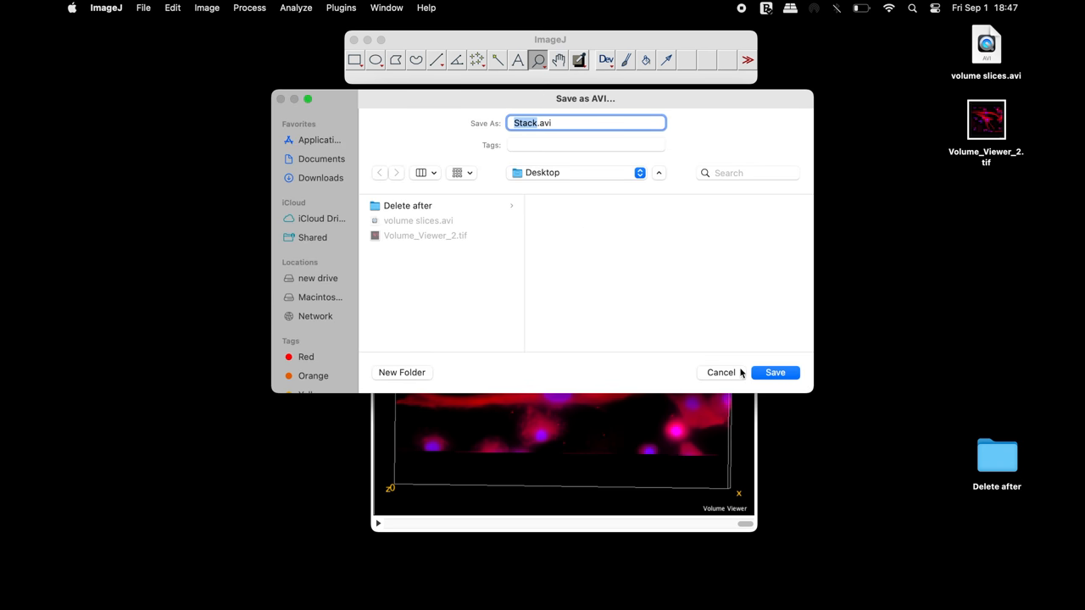
pyautogui.click(774, 372)
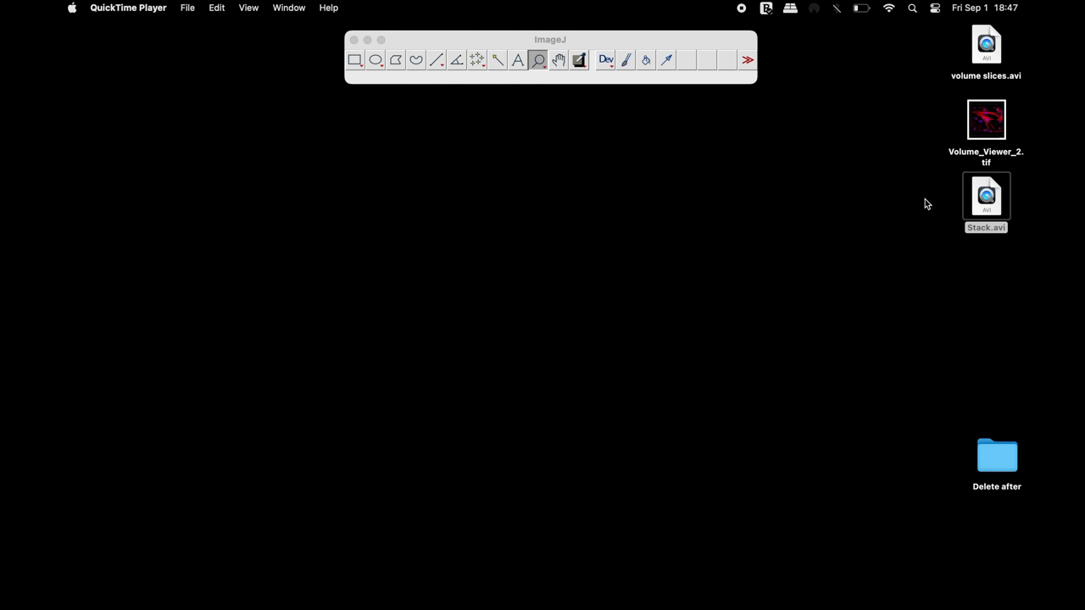
# Step: Open Stack.avi from the Desktop and drag through its rotating frames
pyautogui.doubleClick(985, 196)
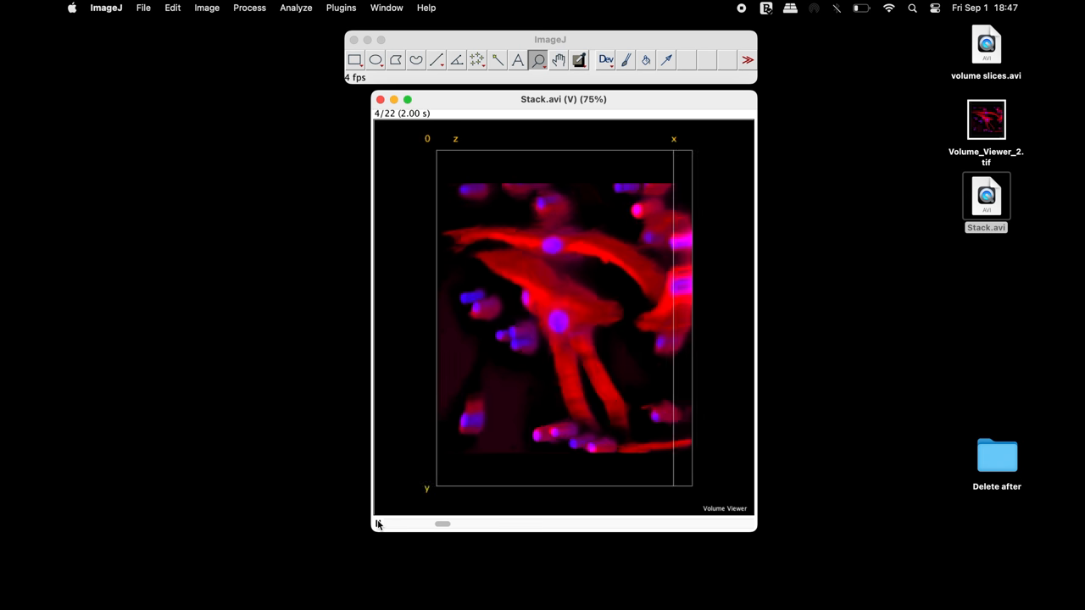
pyautogui.moveTo(443, 523); pyautogui.dragTo(594, 523)
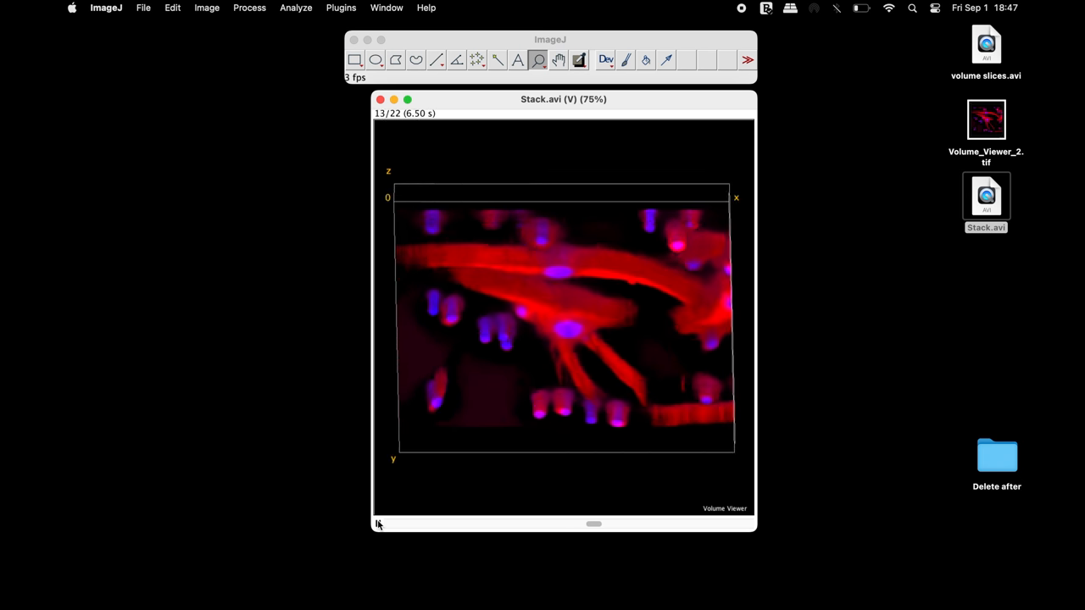